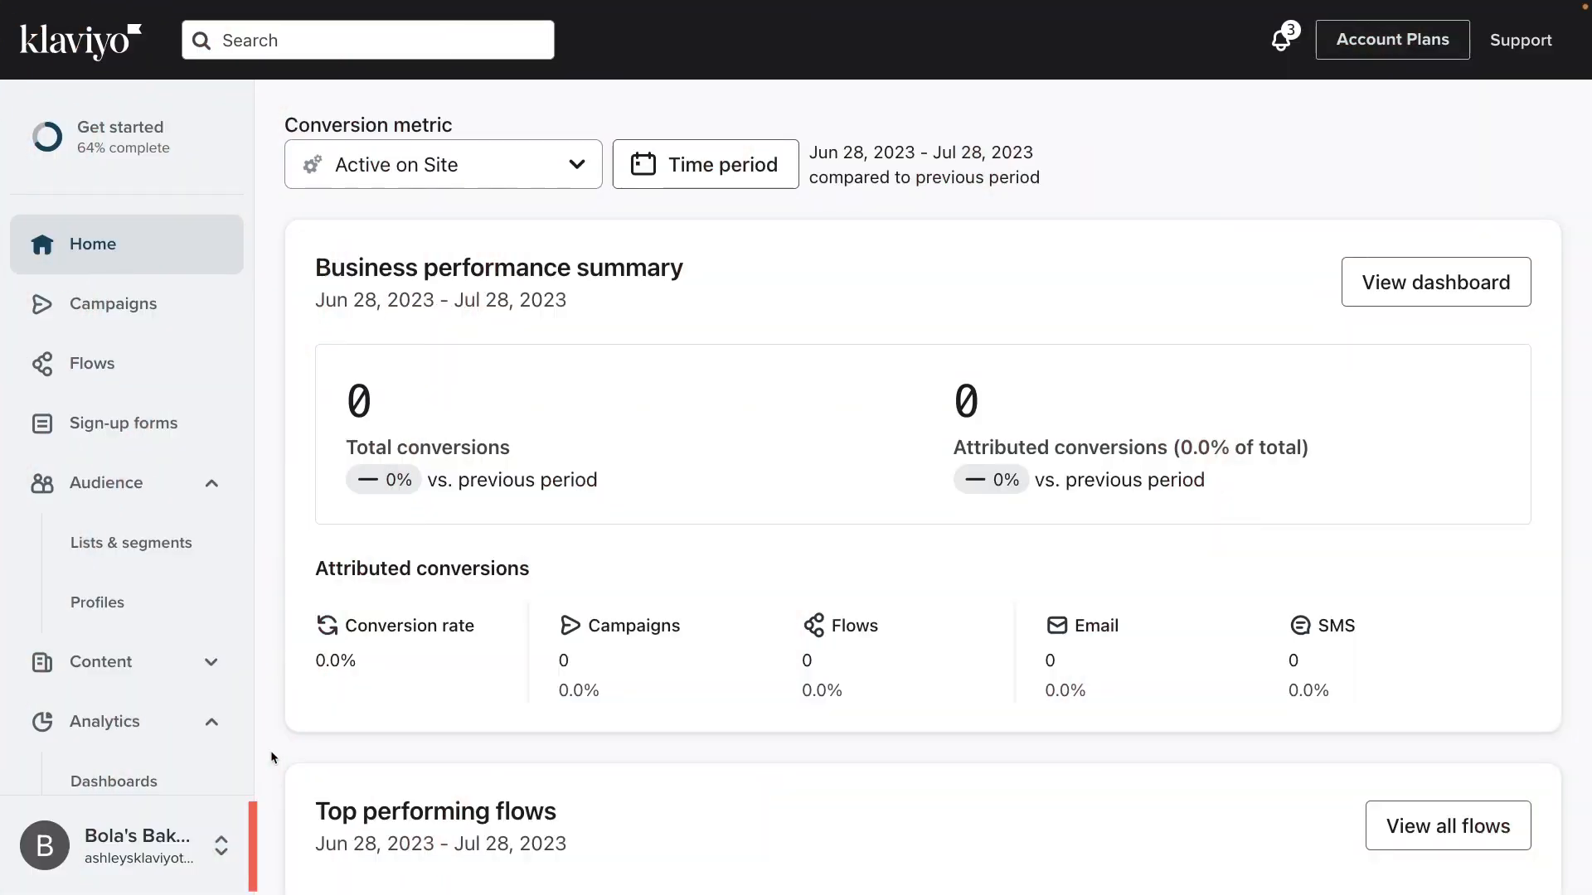
Open the account menu and go to the empty Integrations page.
click(126, 844)
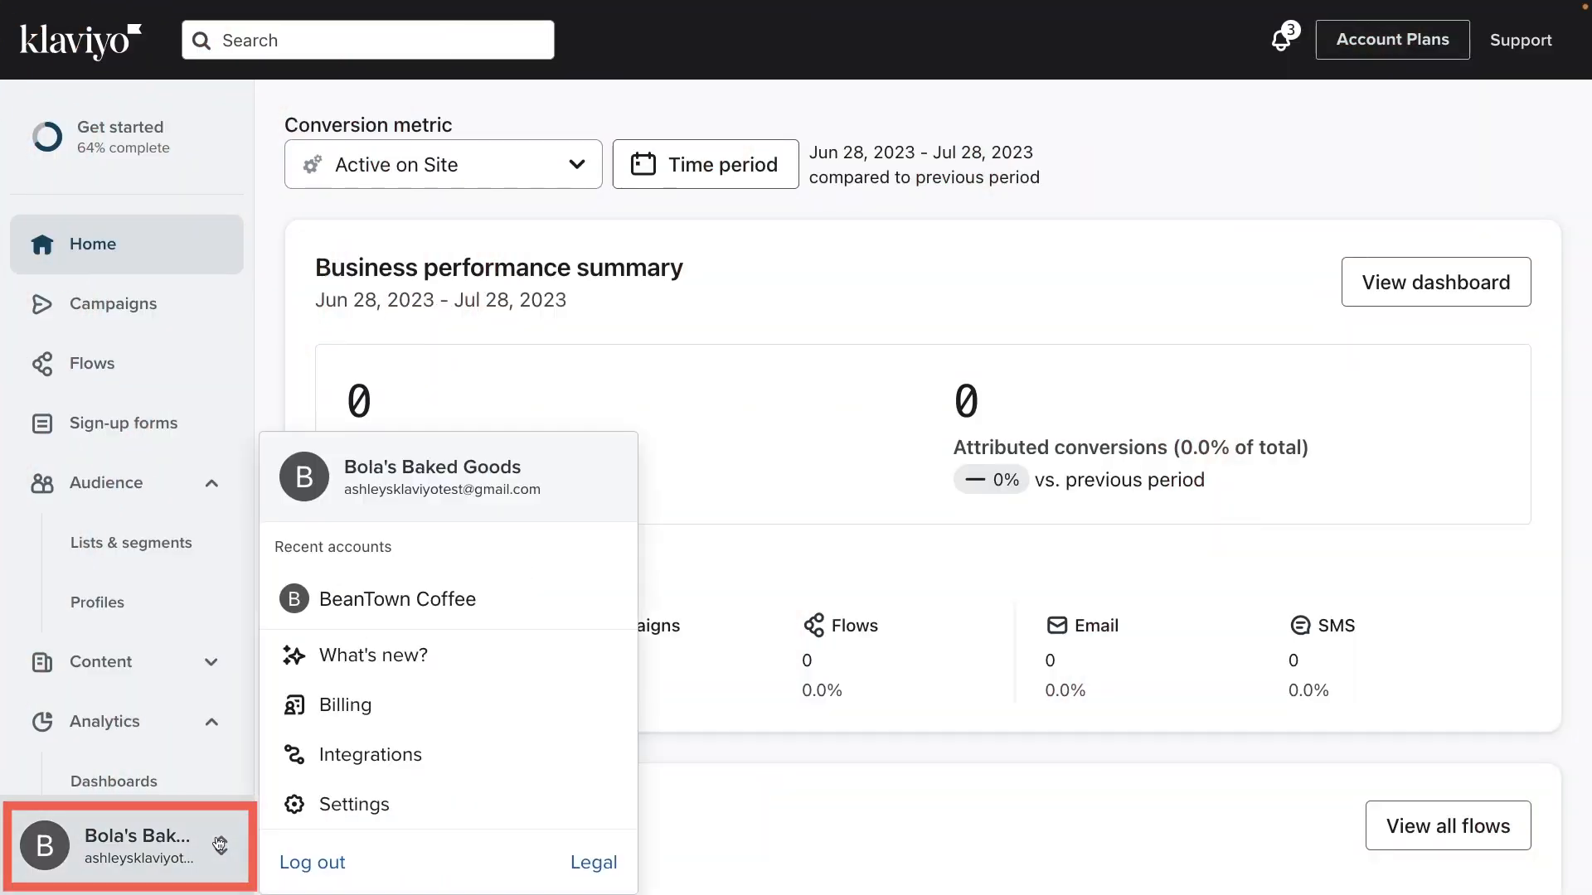
mouse_move(368, 754)
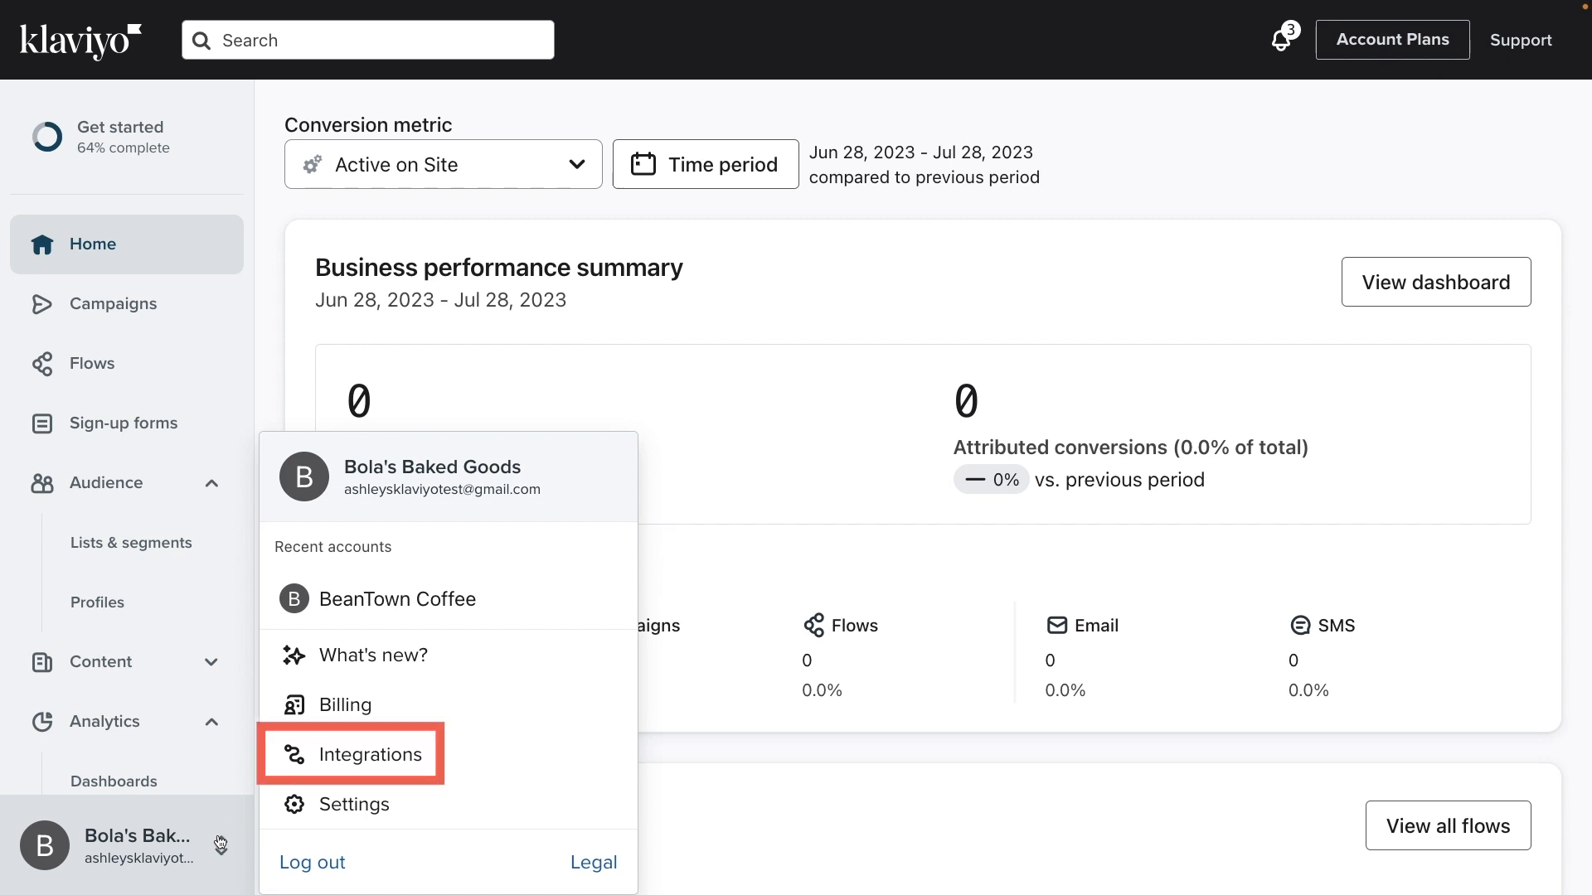
click(362, 755)
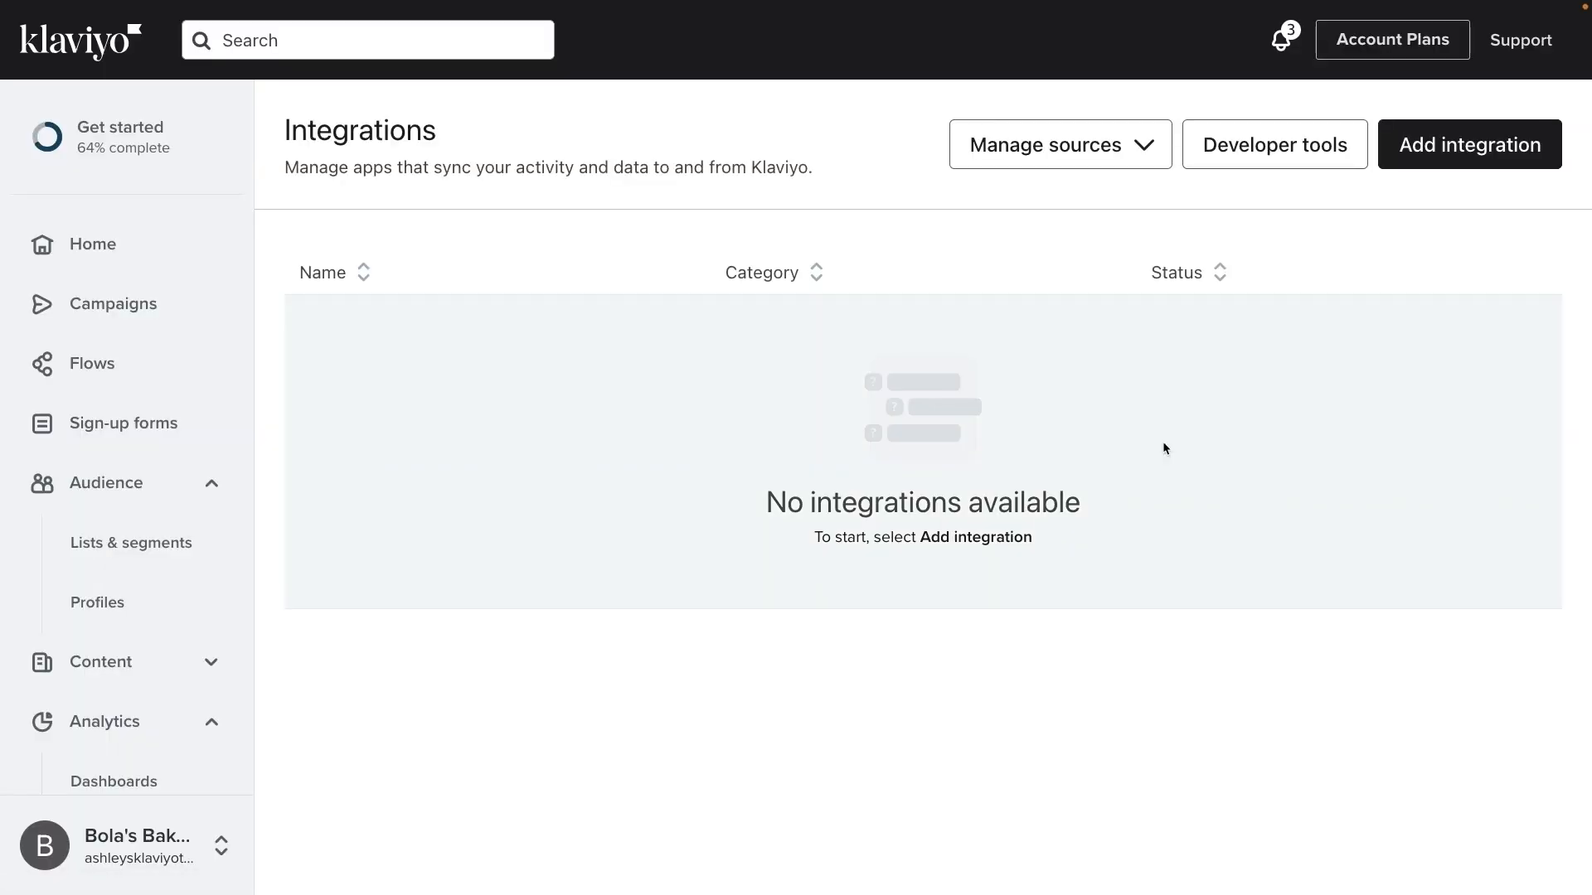
mouse_move(1451, 168)
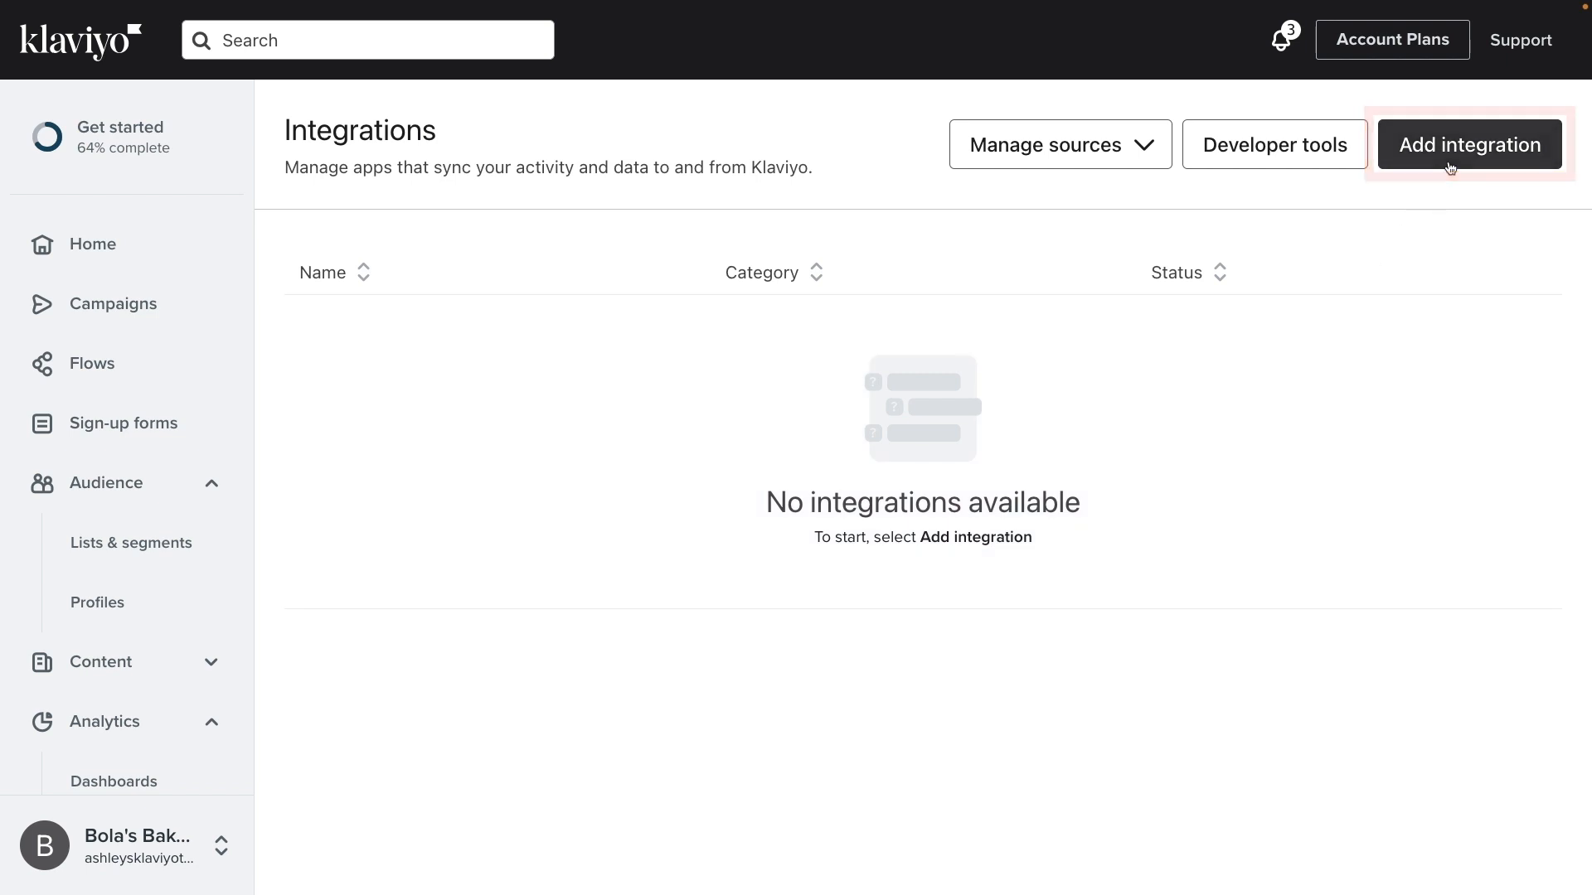
Search the integration catalog for 'Wix'.
click(1467, 144)
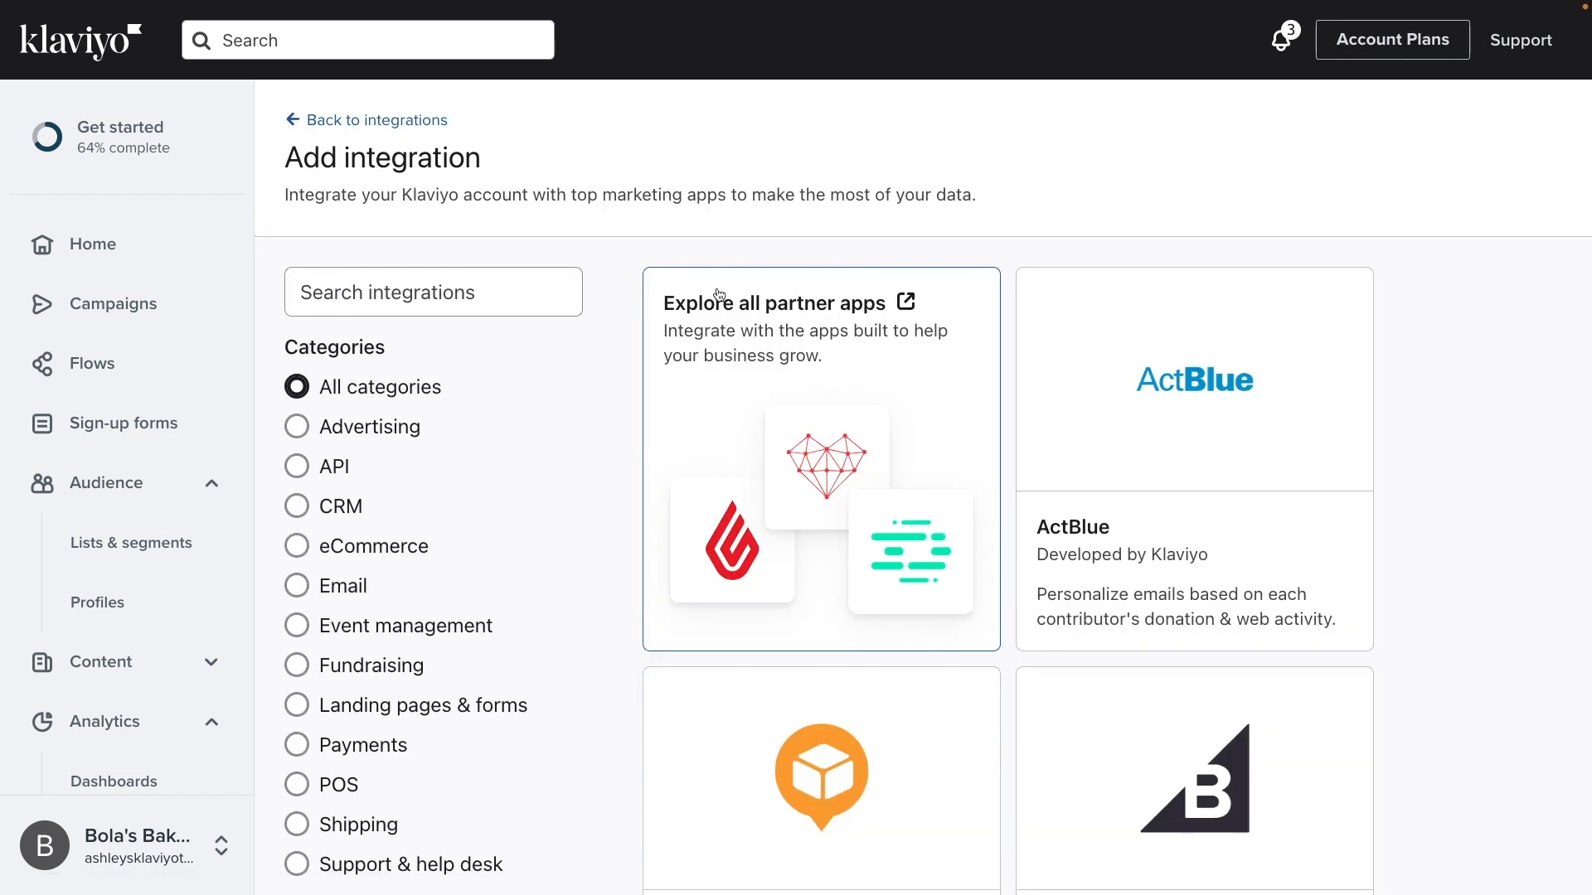
text(Wix)
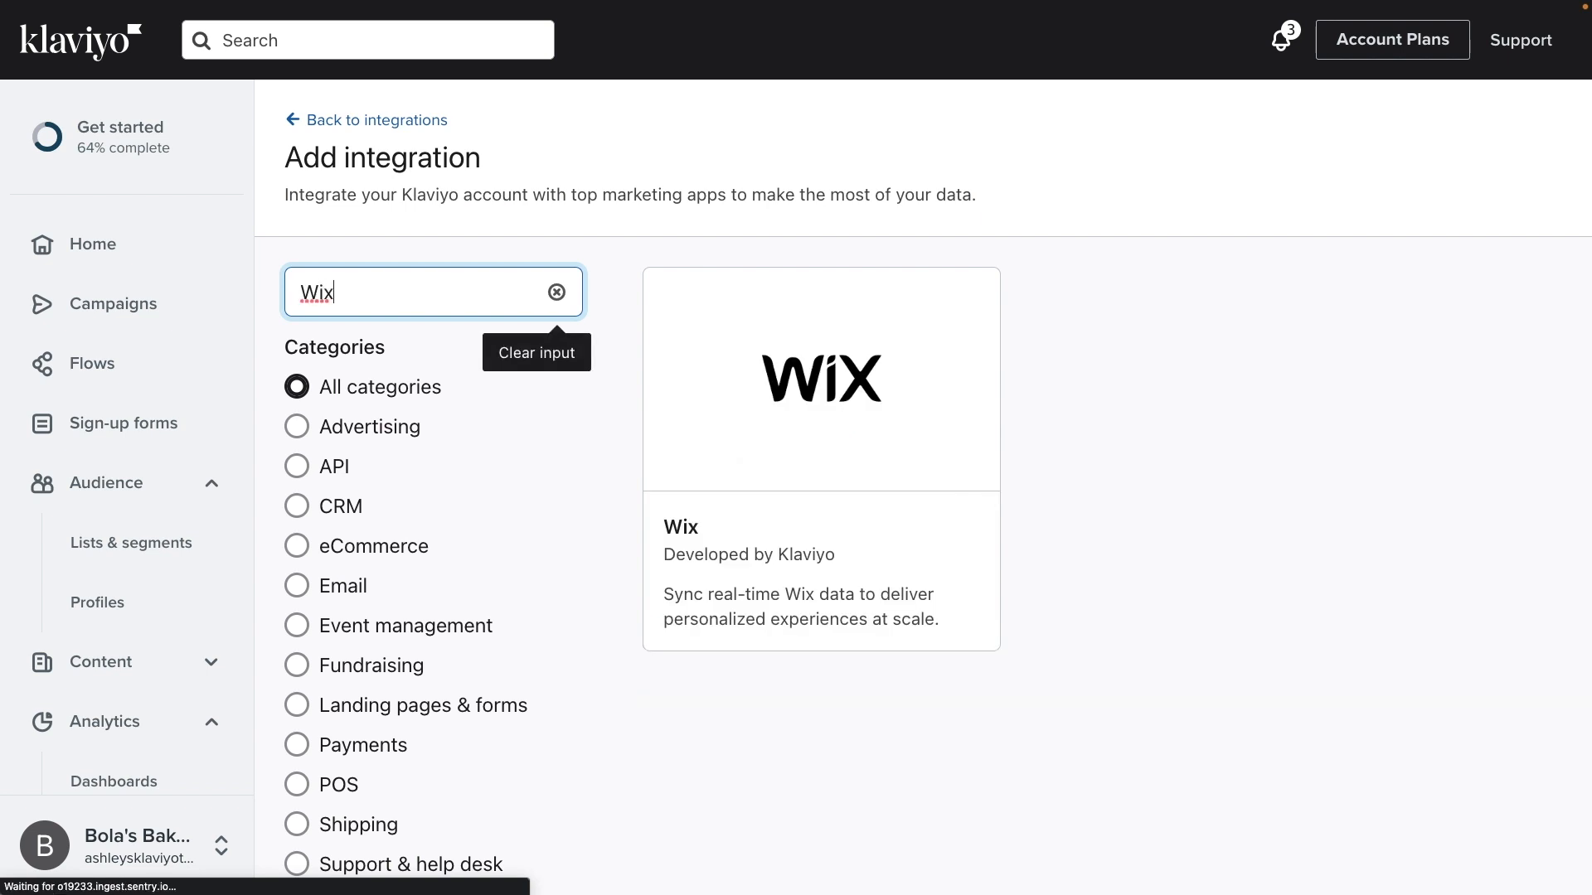
mouse_move(850, 419)
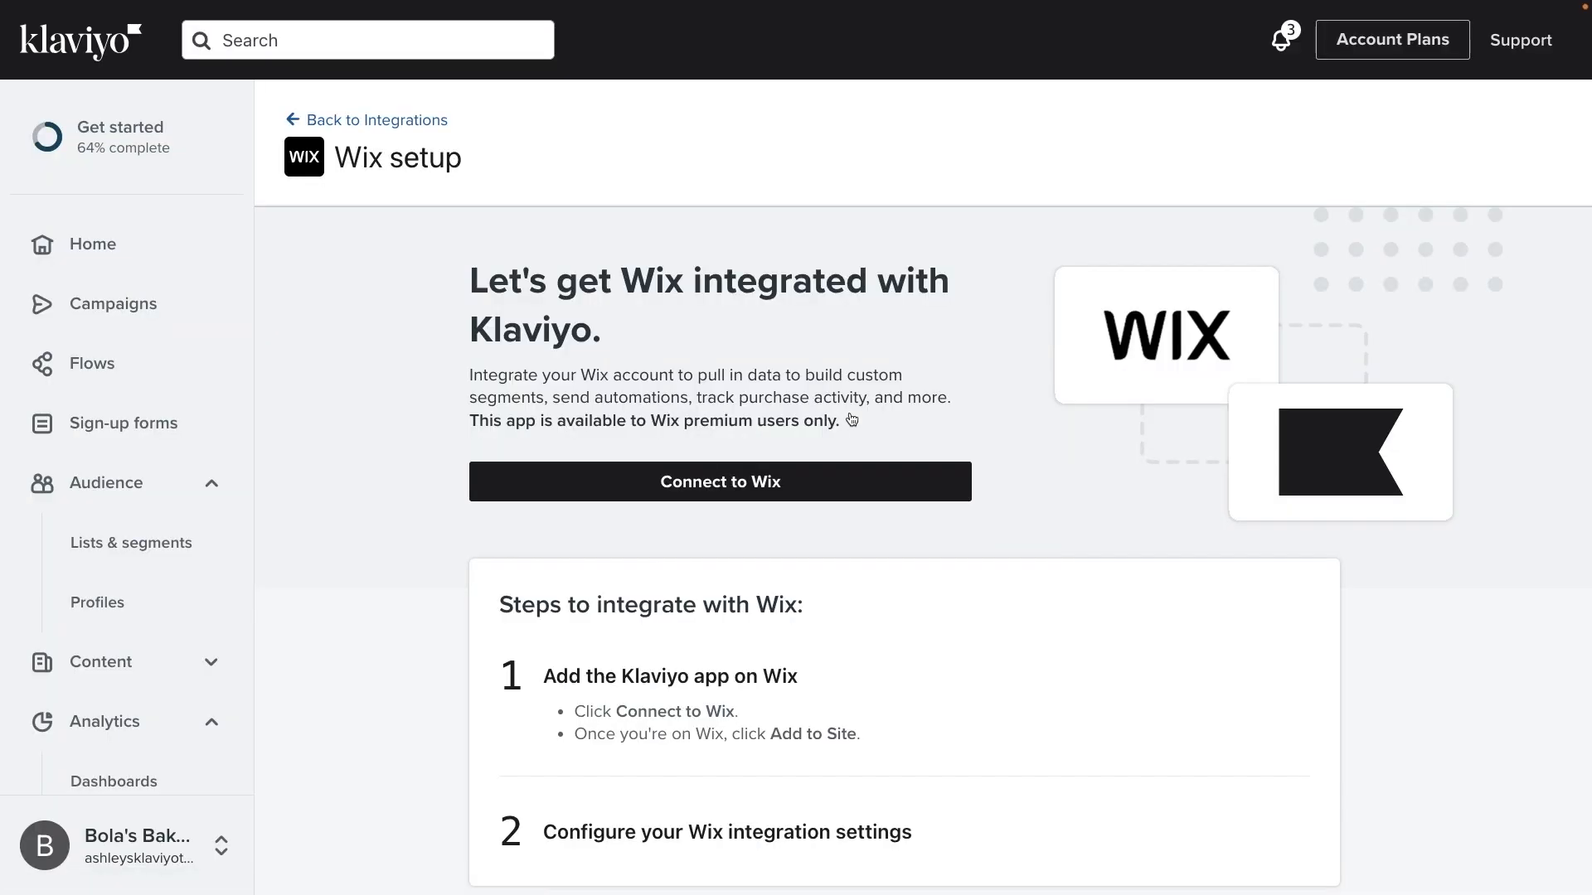
mouse_move(719, 497)
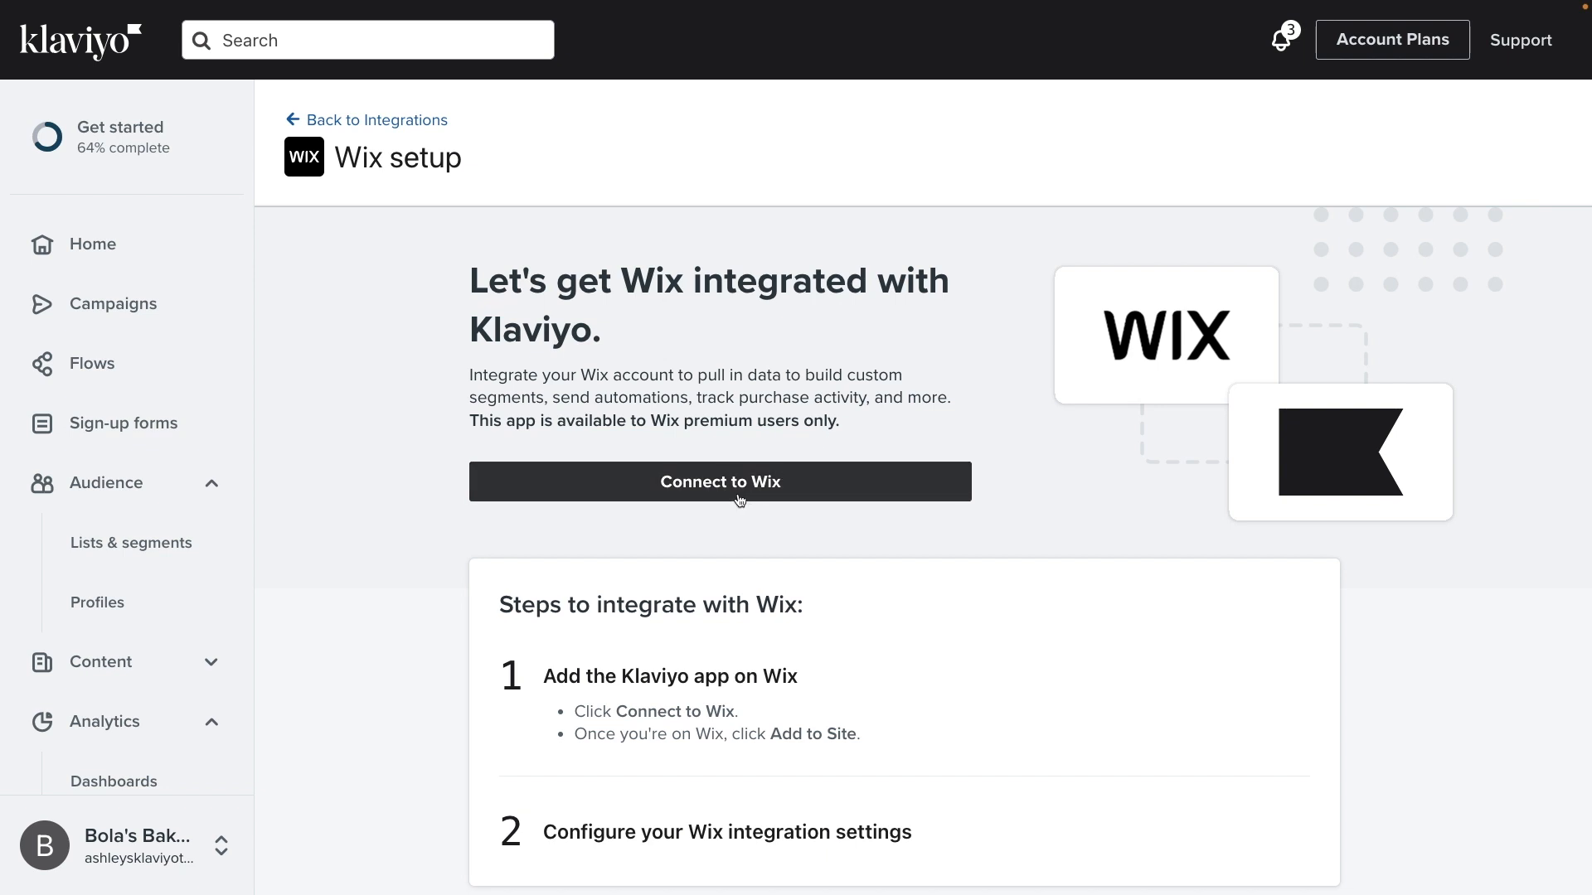
Connect to Wix, select the Klaviyo Customer Ed site, and agree to add the app.
click(720, 481)
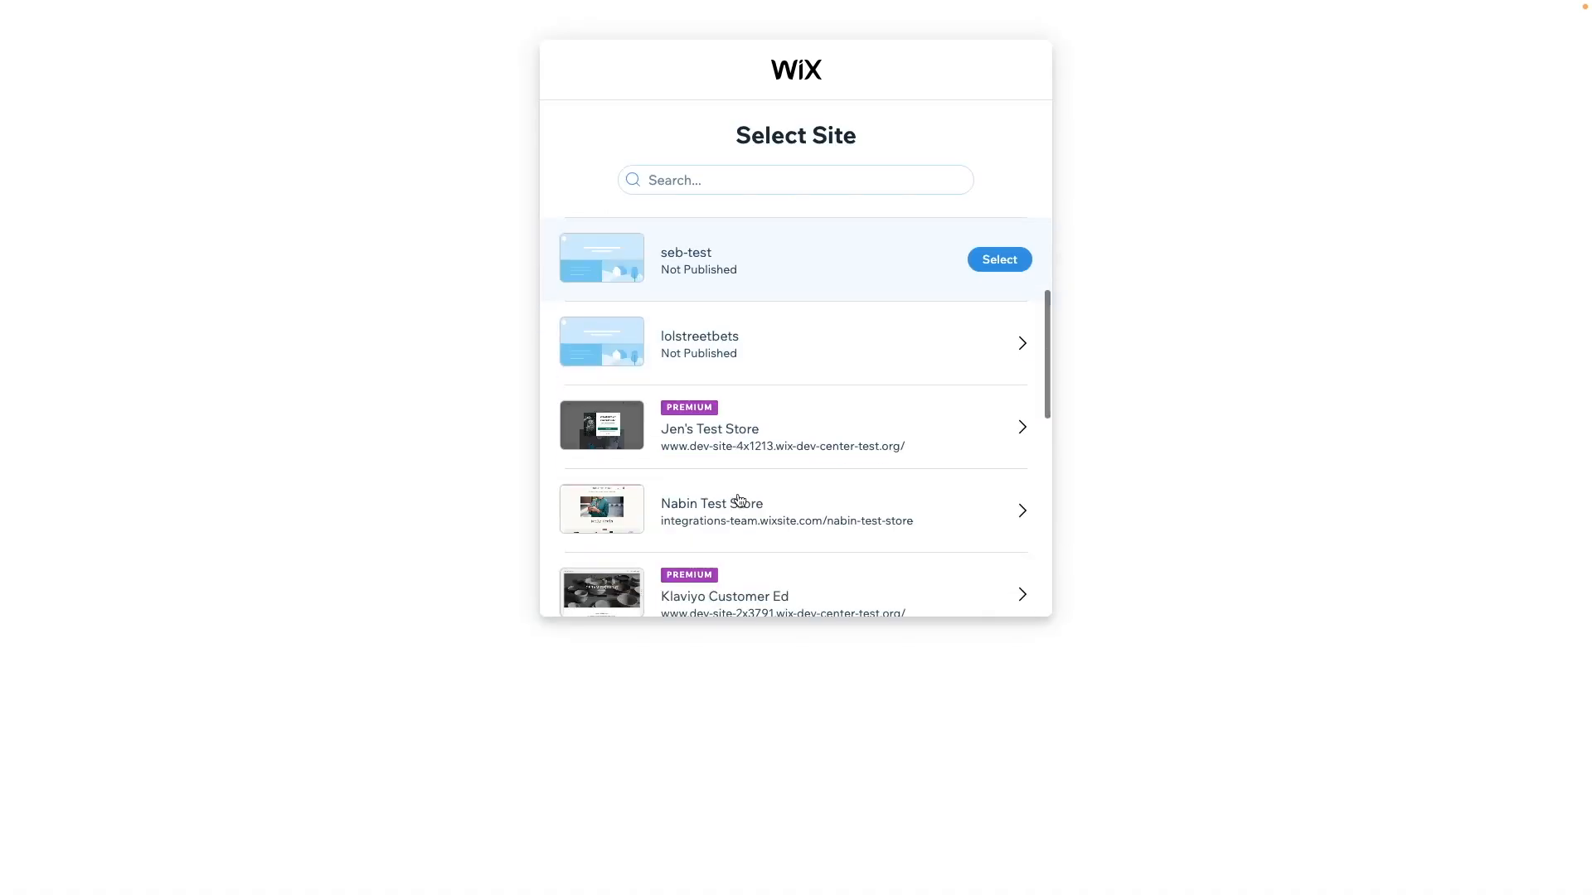
scroll(down, 3)
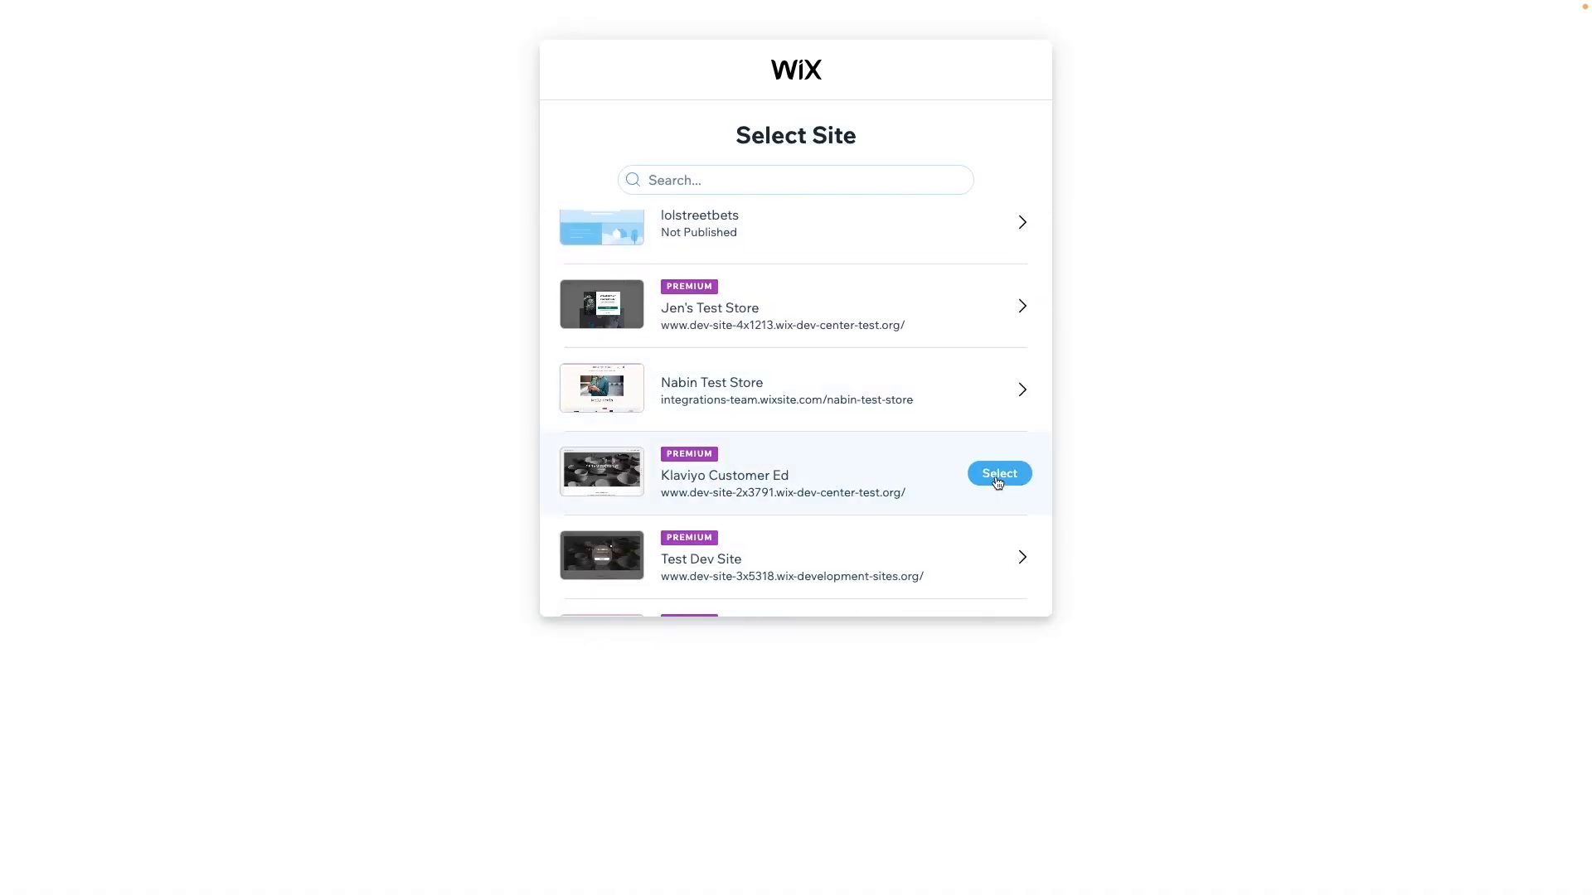
click(996, 473)
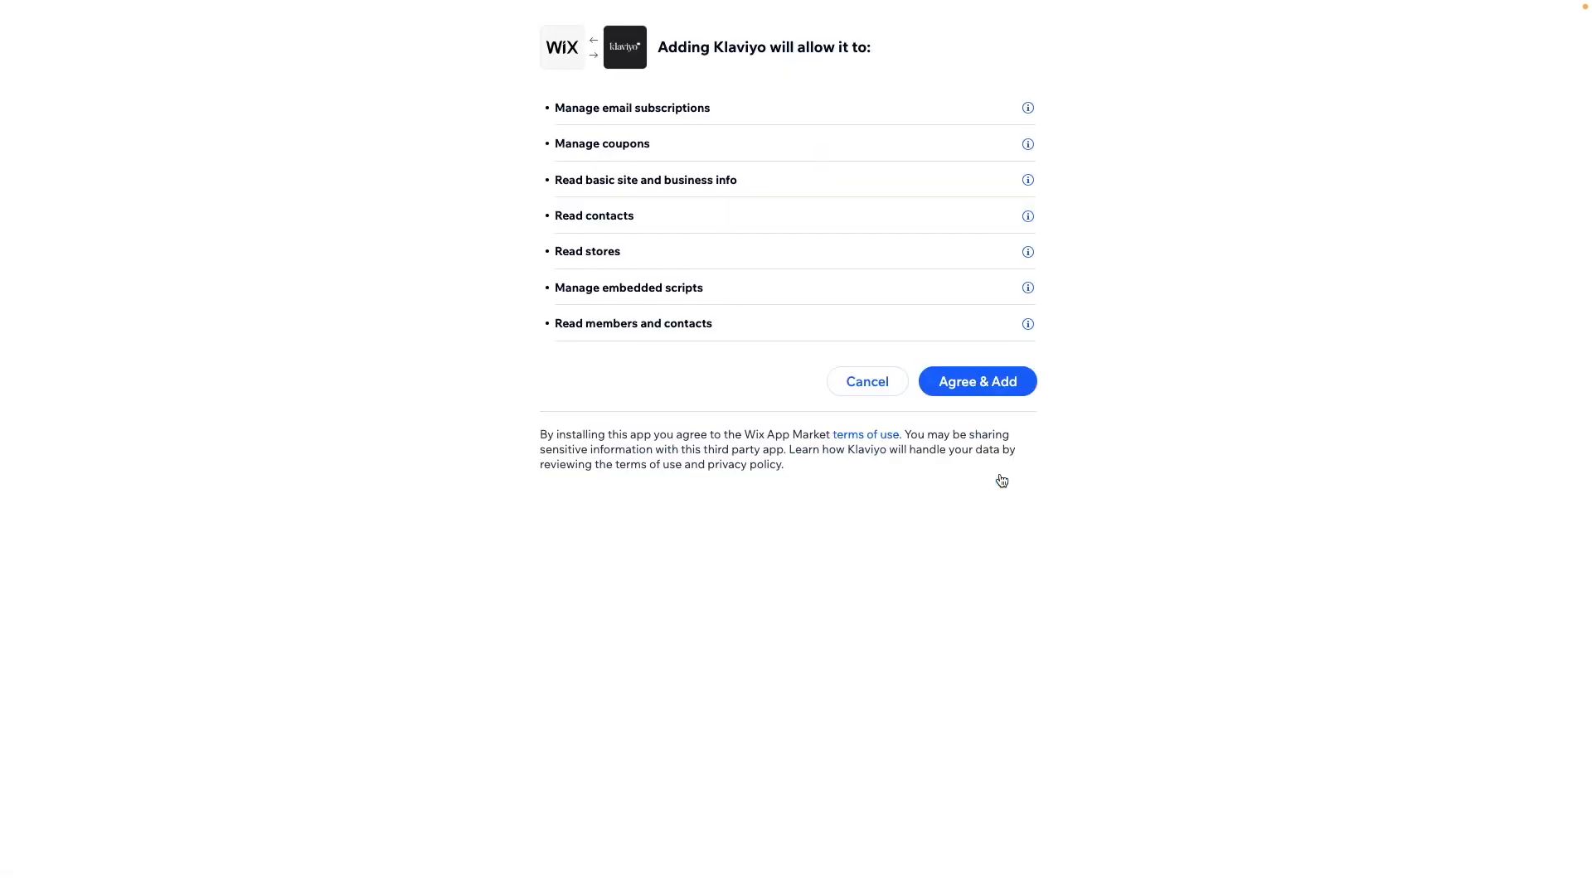
mouse_move(1000, 473)
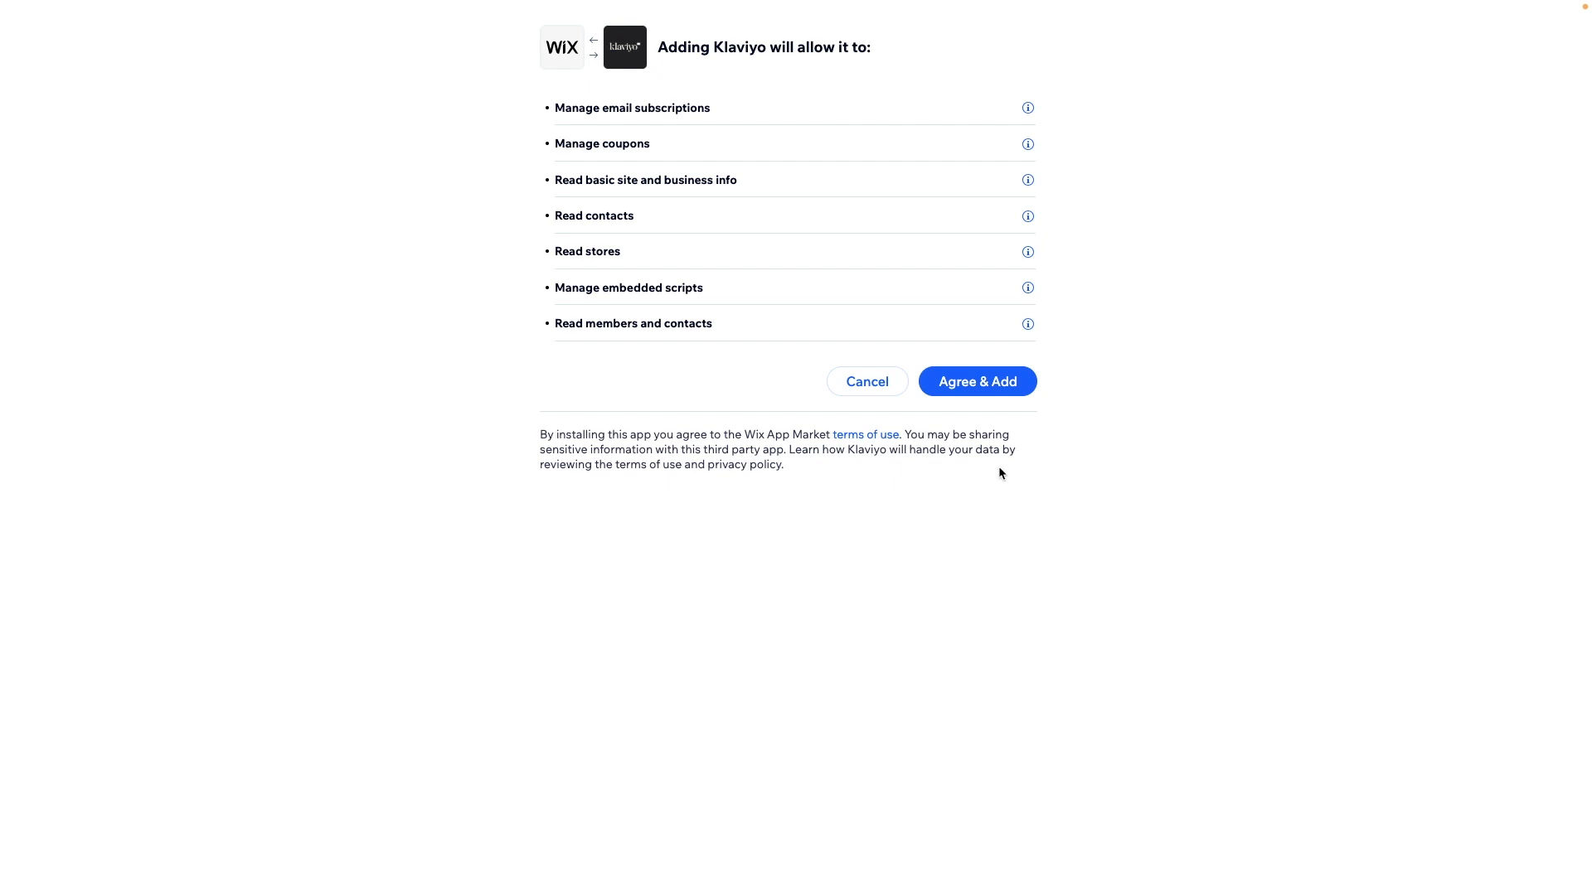
mouse_move(977, 381)
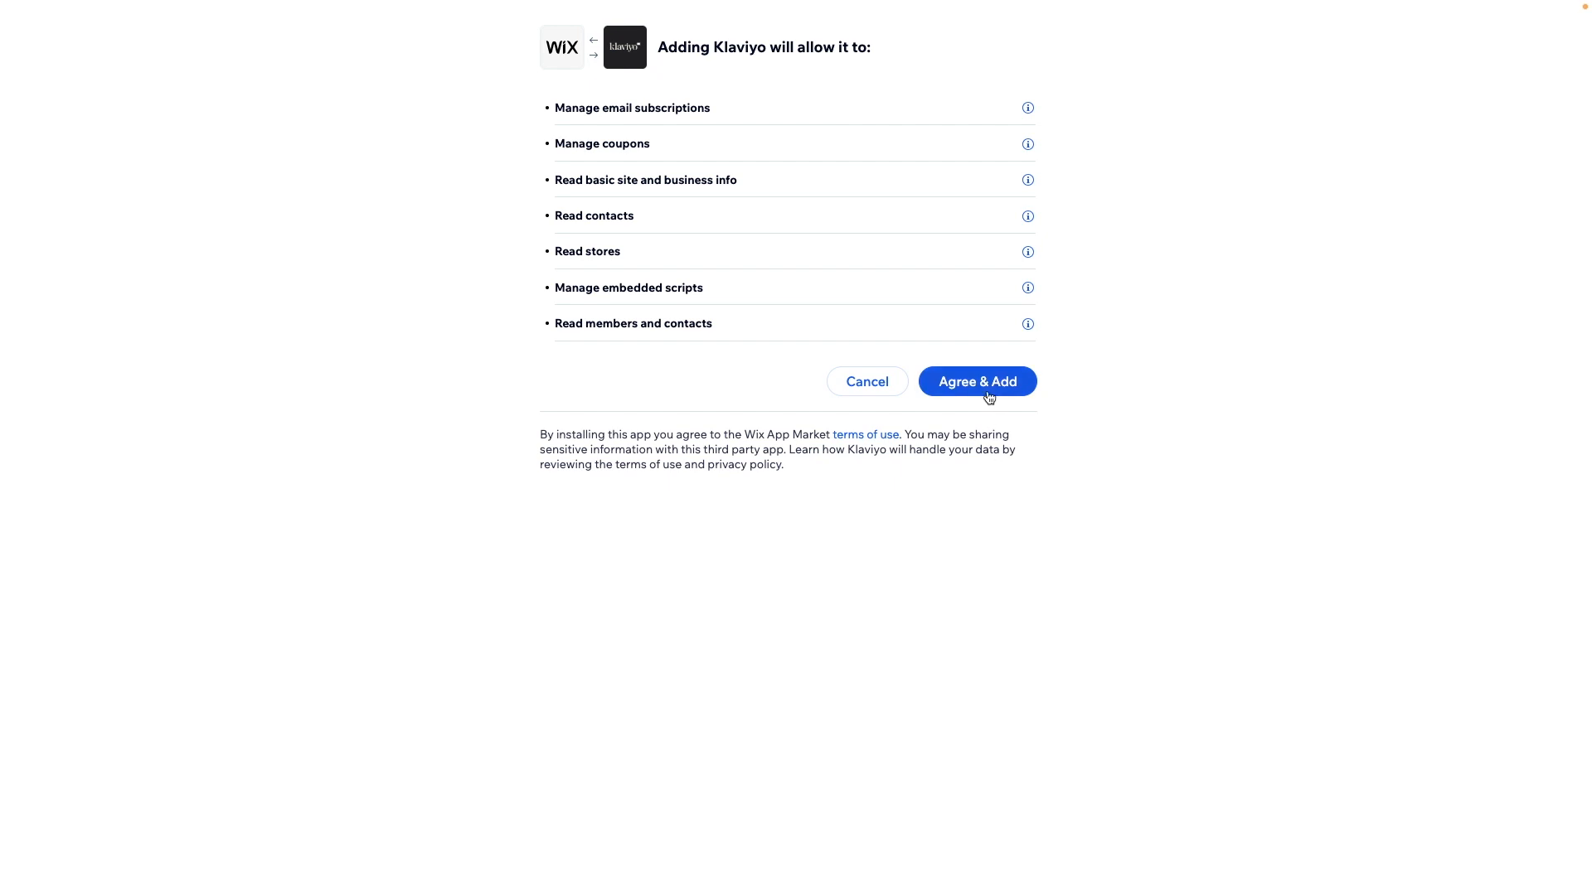
click(975, 381)
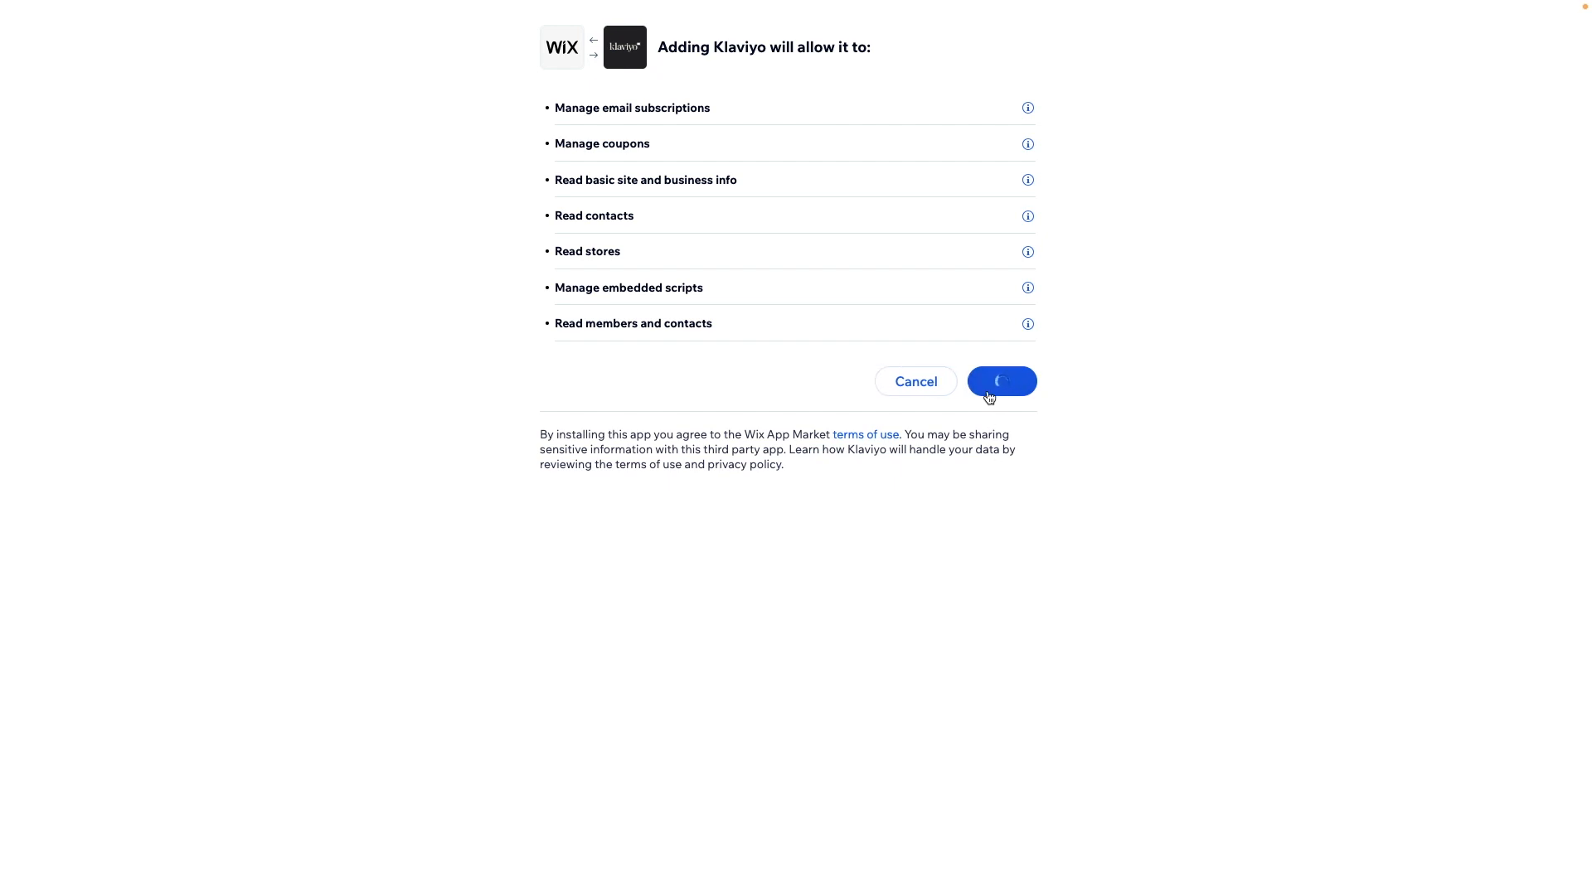
click(1000, 381)
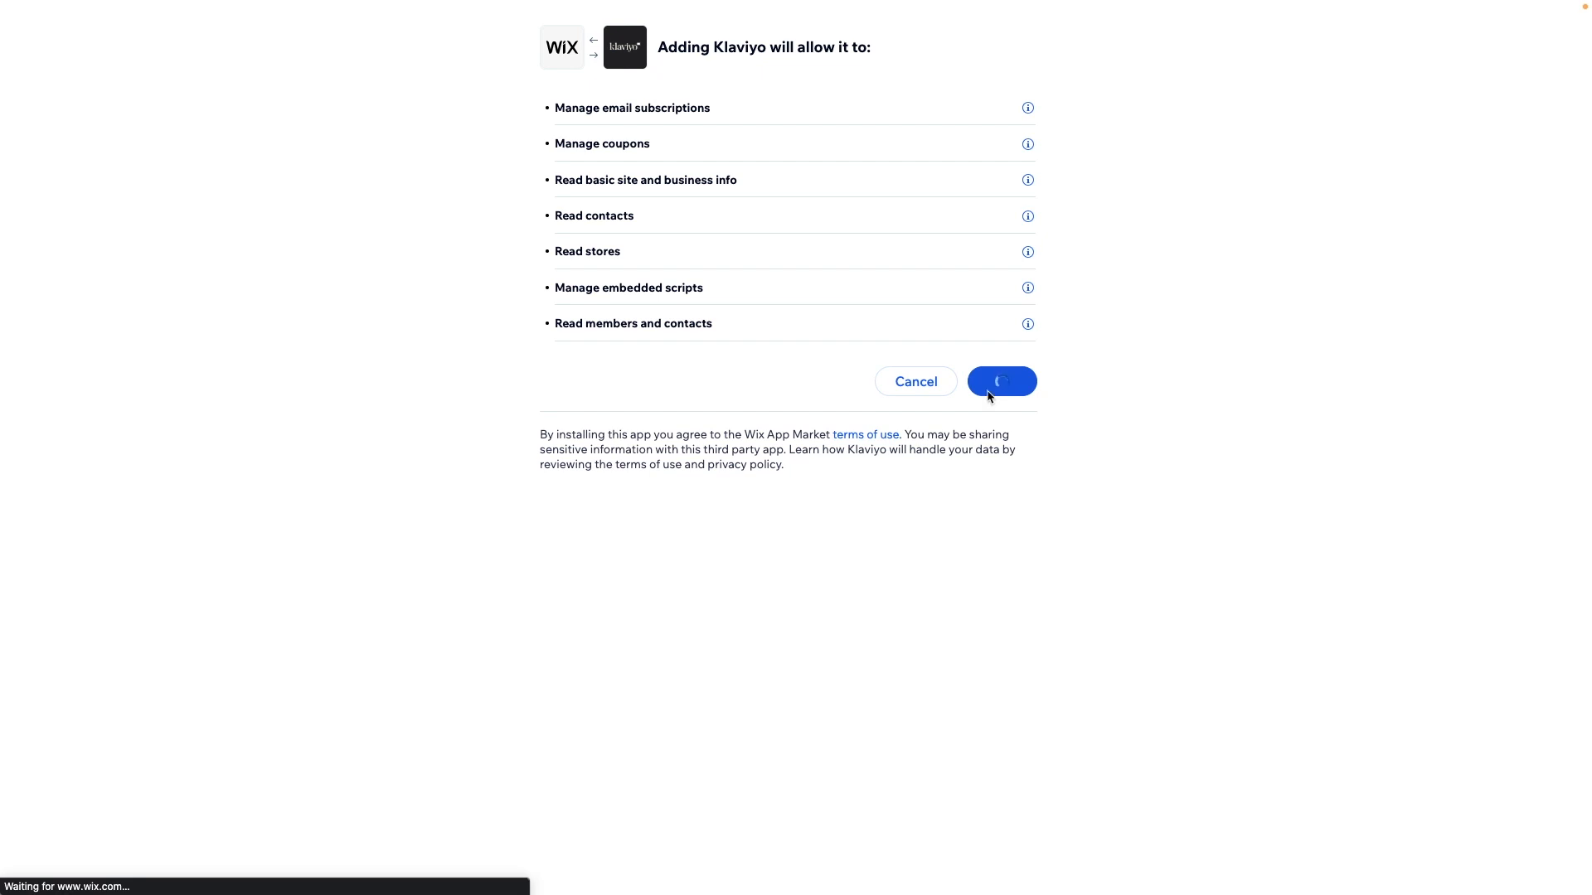
click(1000, 380)
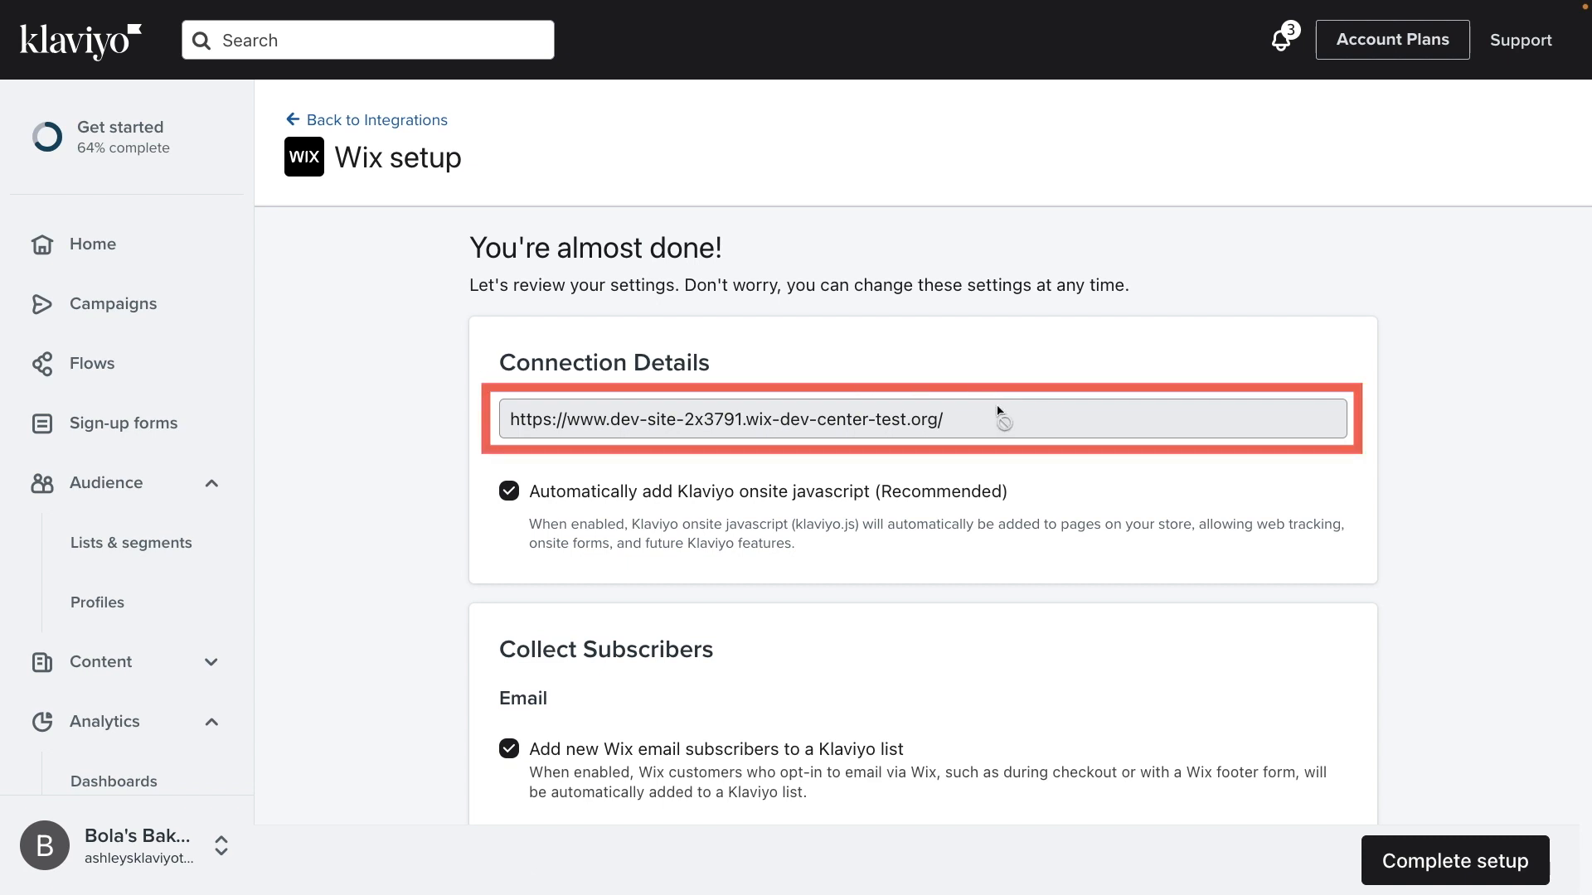
mouse_move(981, 462)
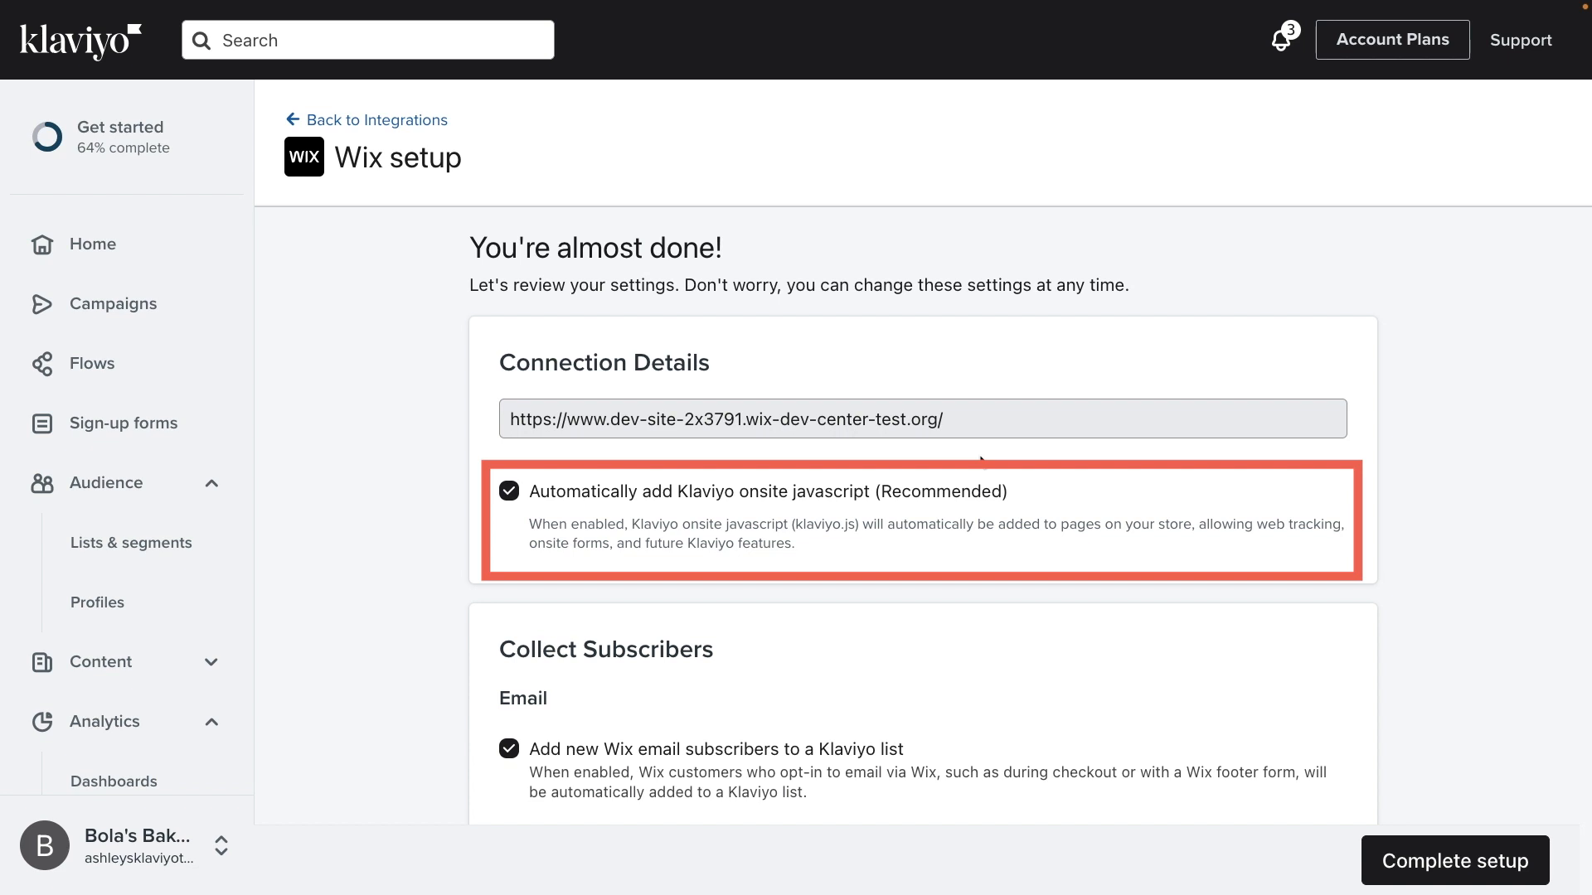
mouse_move(1034, 499)
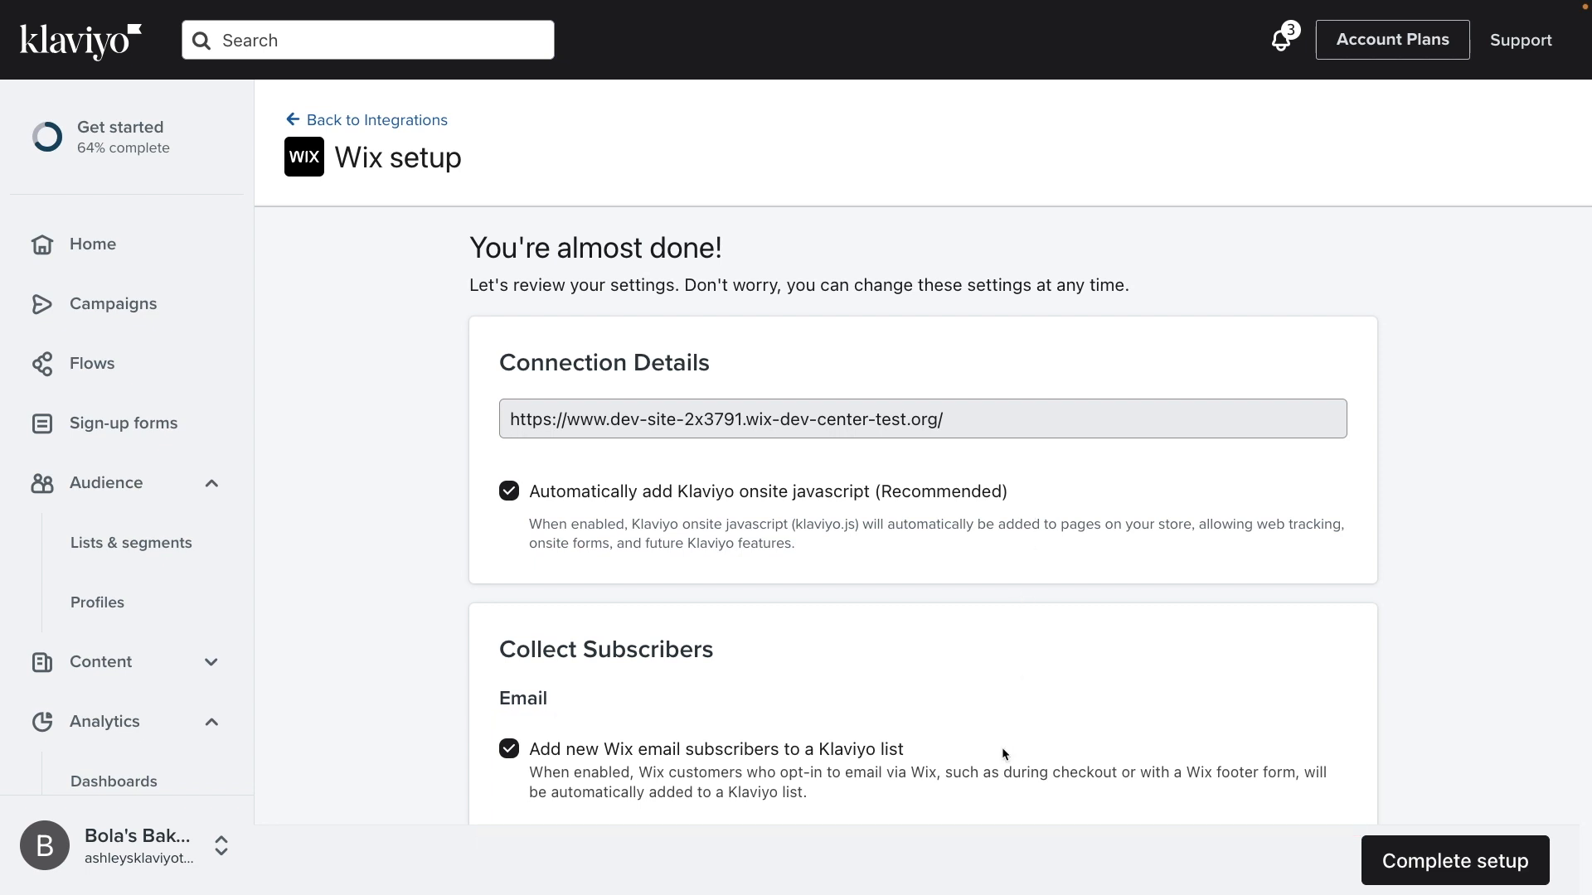
Choose Newsletter as the Klaviyo list for new Wix subscribers.
scroll(down, 3)
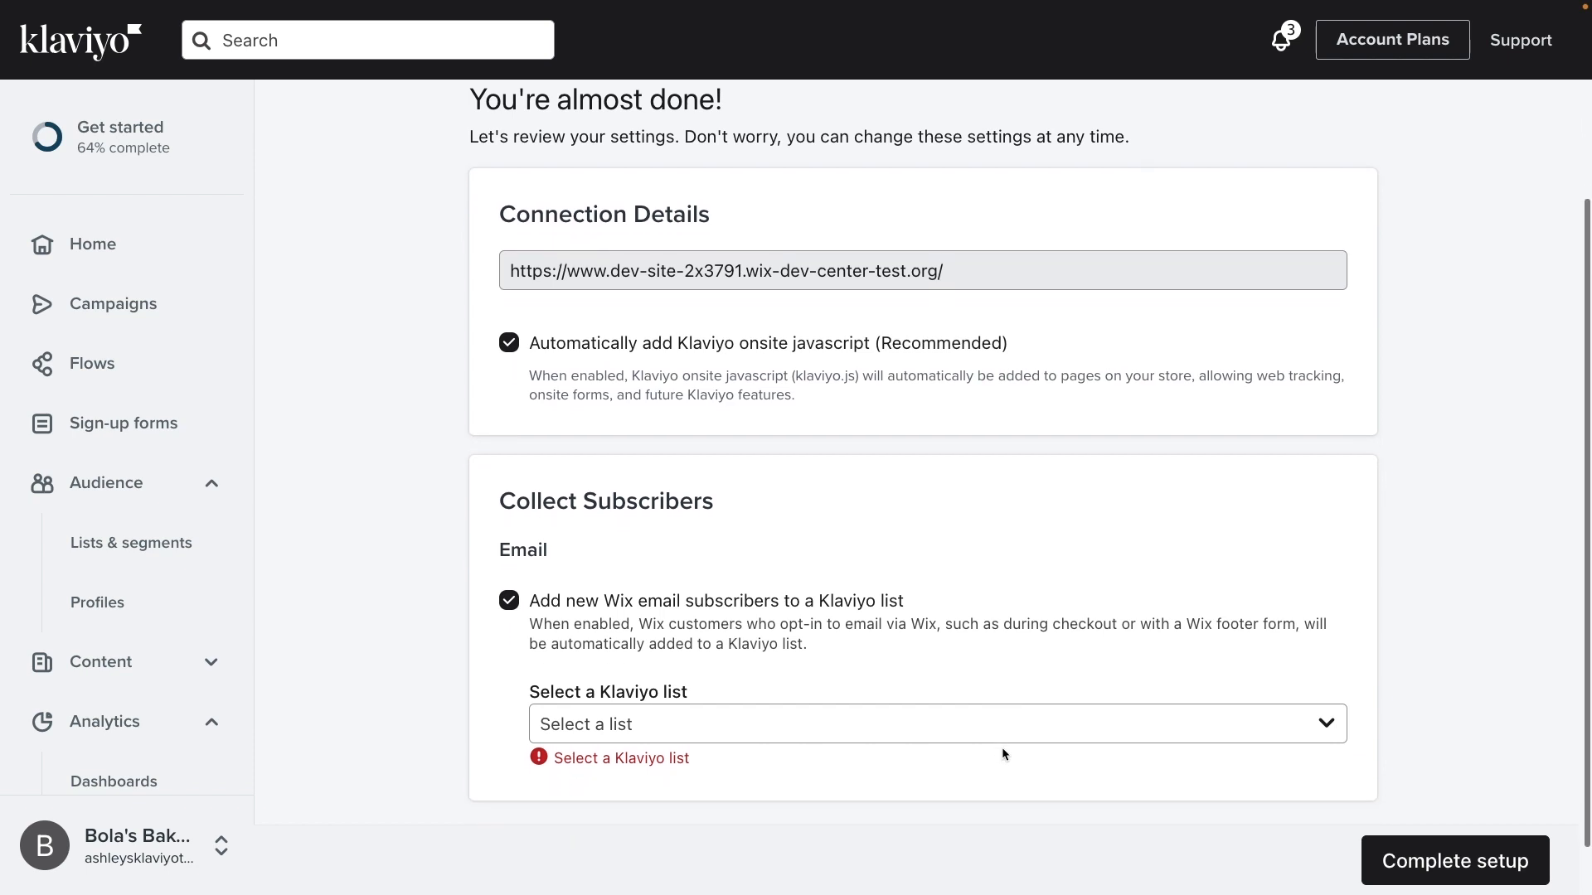
scroll(down, 3)
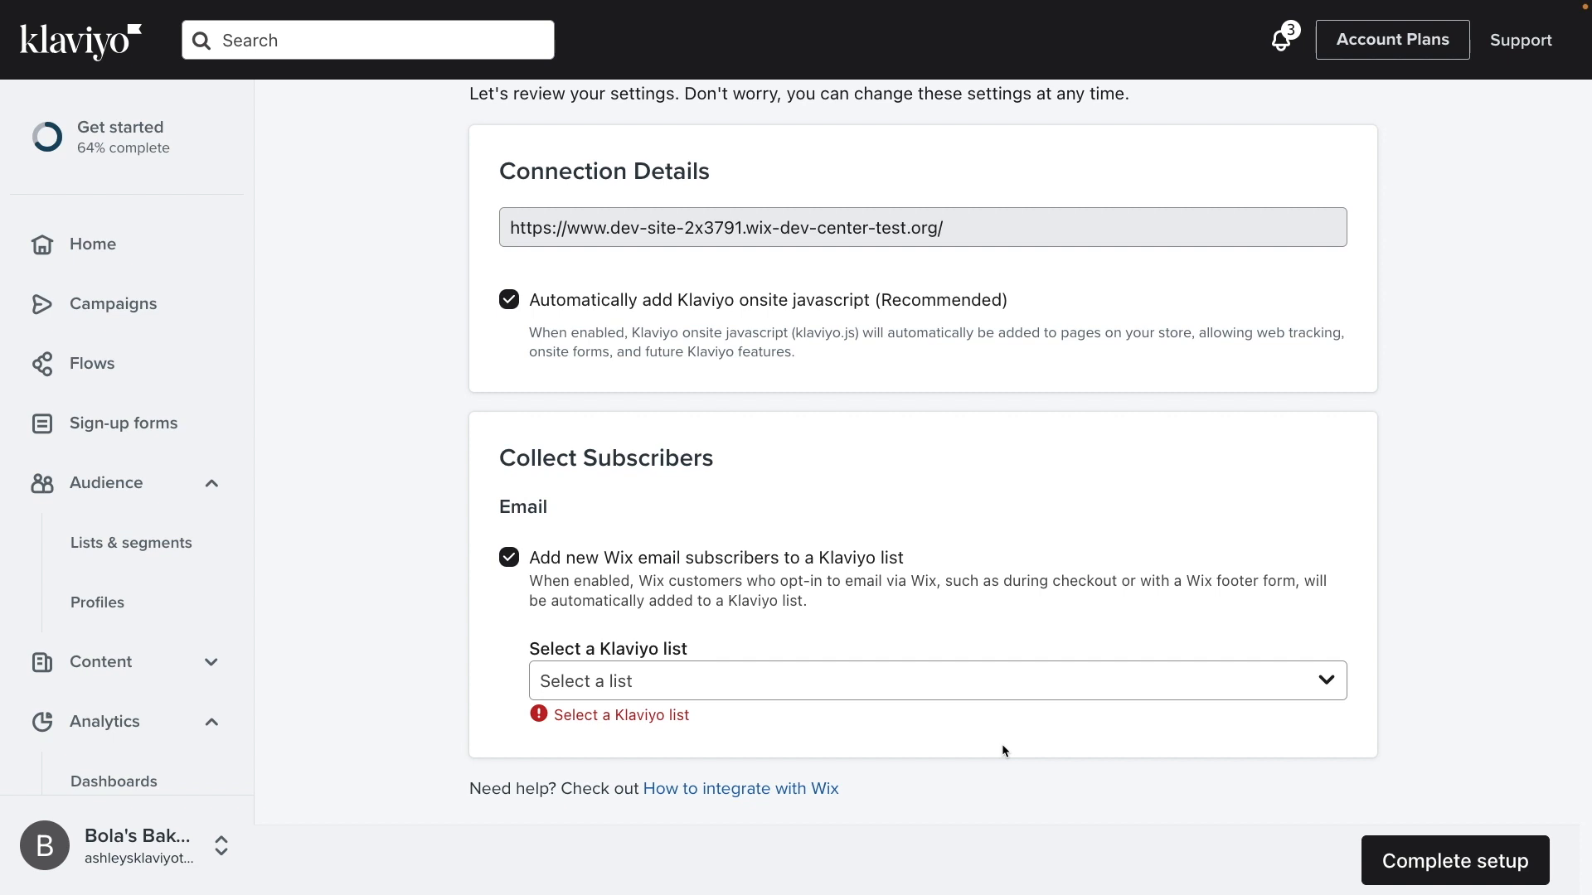
mouse_move(1008, 723)
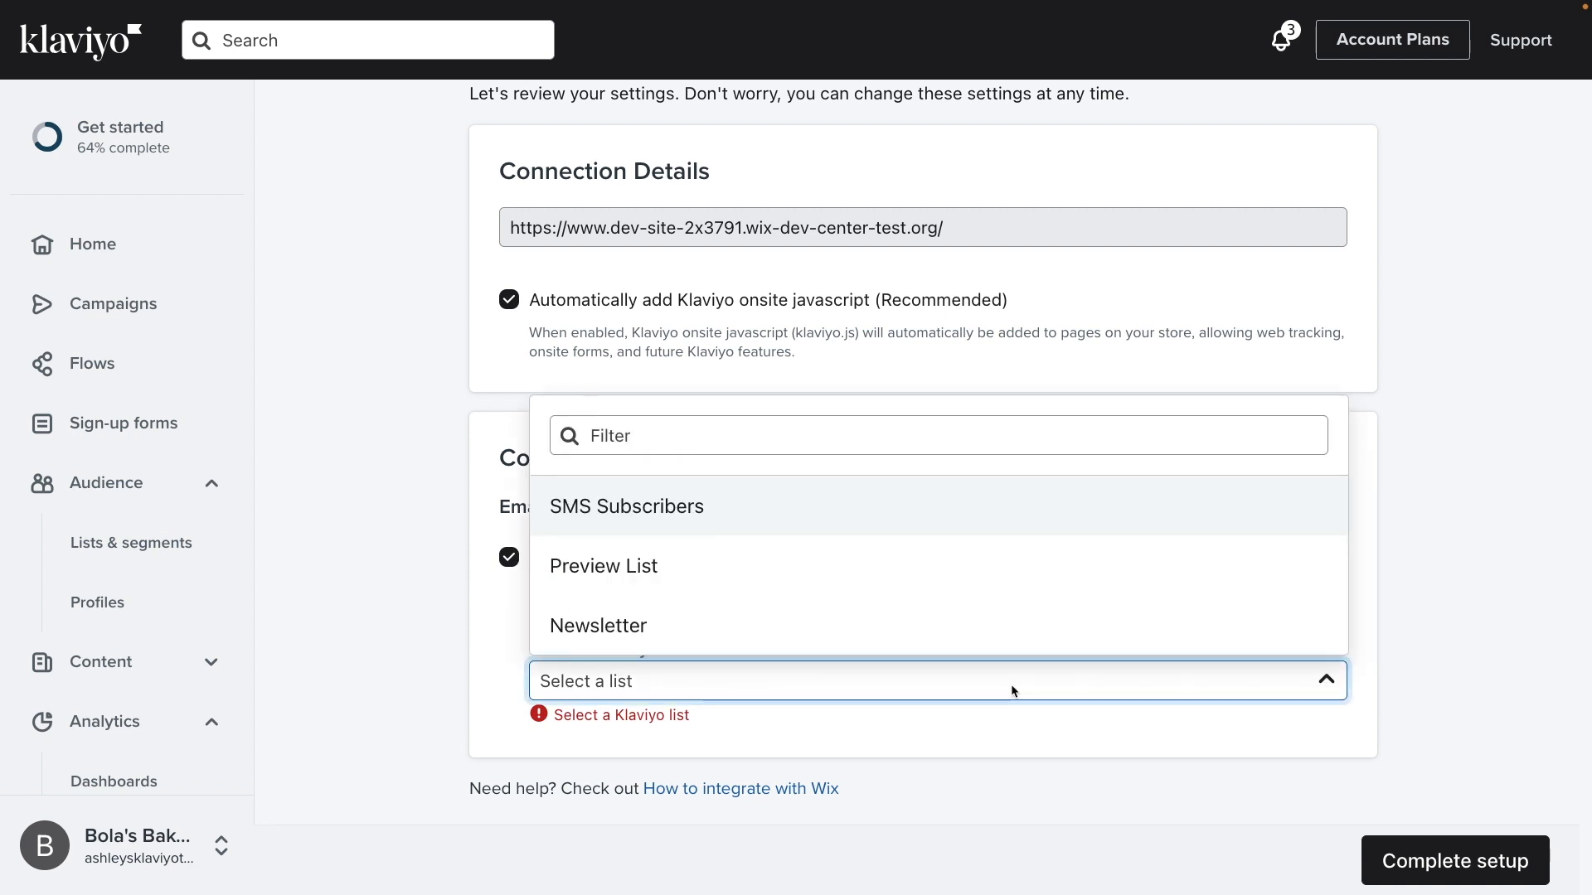
mouse_move(985, 656)
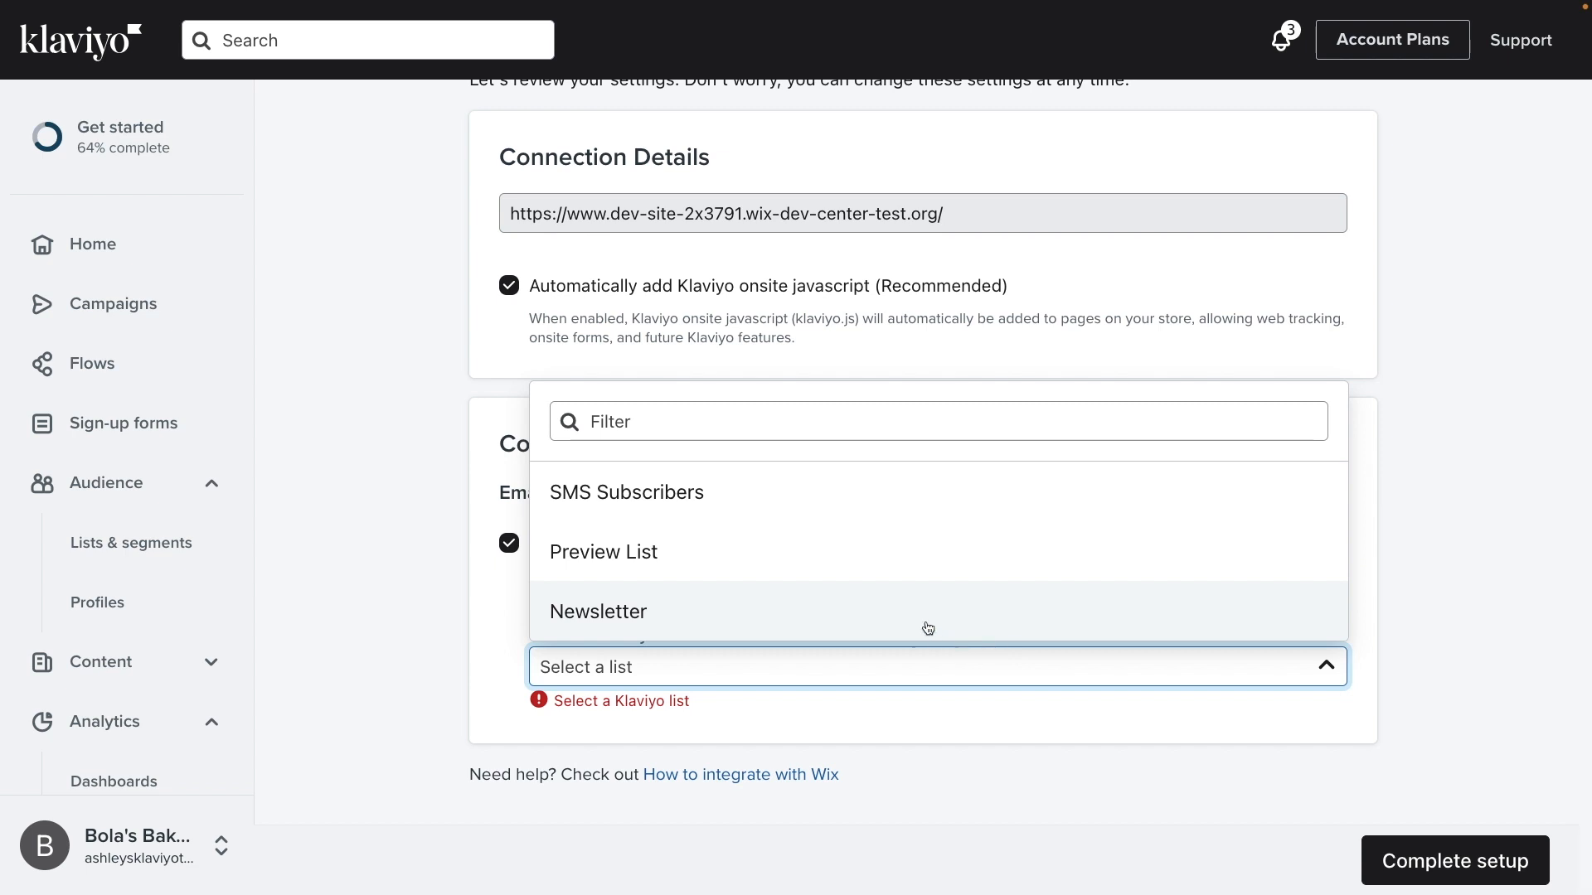
click(598, 611)
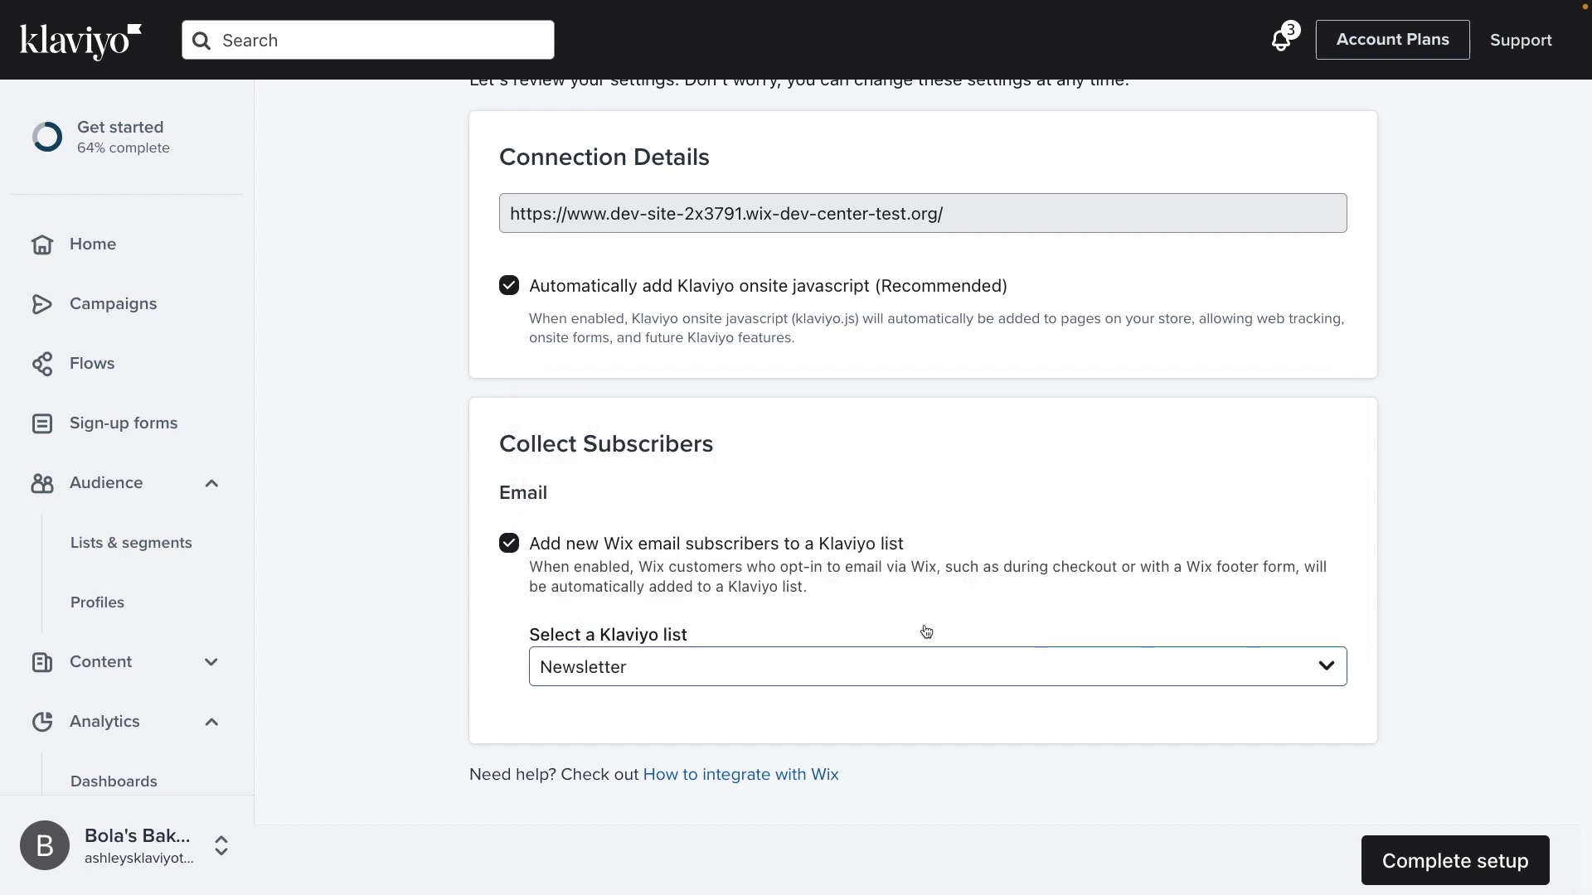
mouse_move(946, 679)
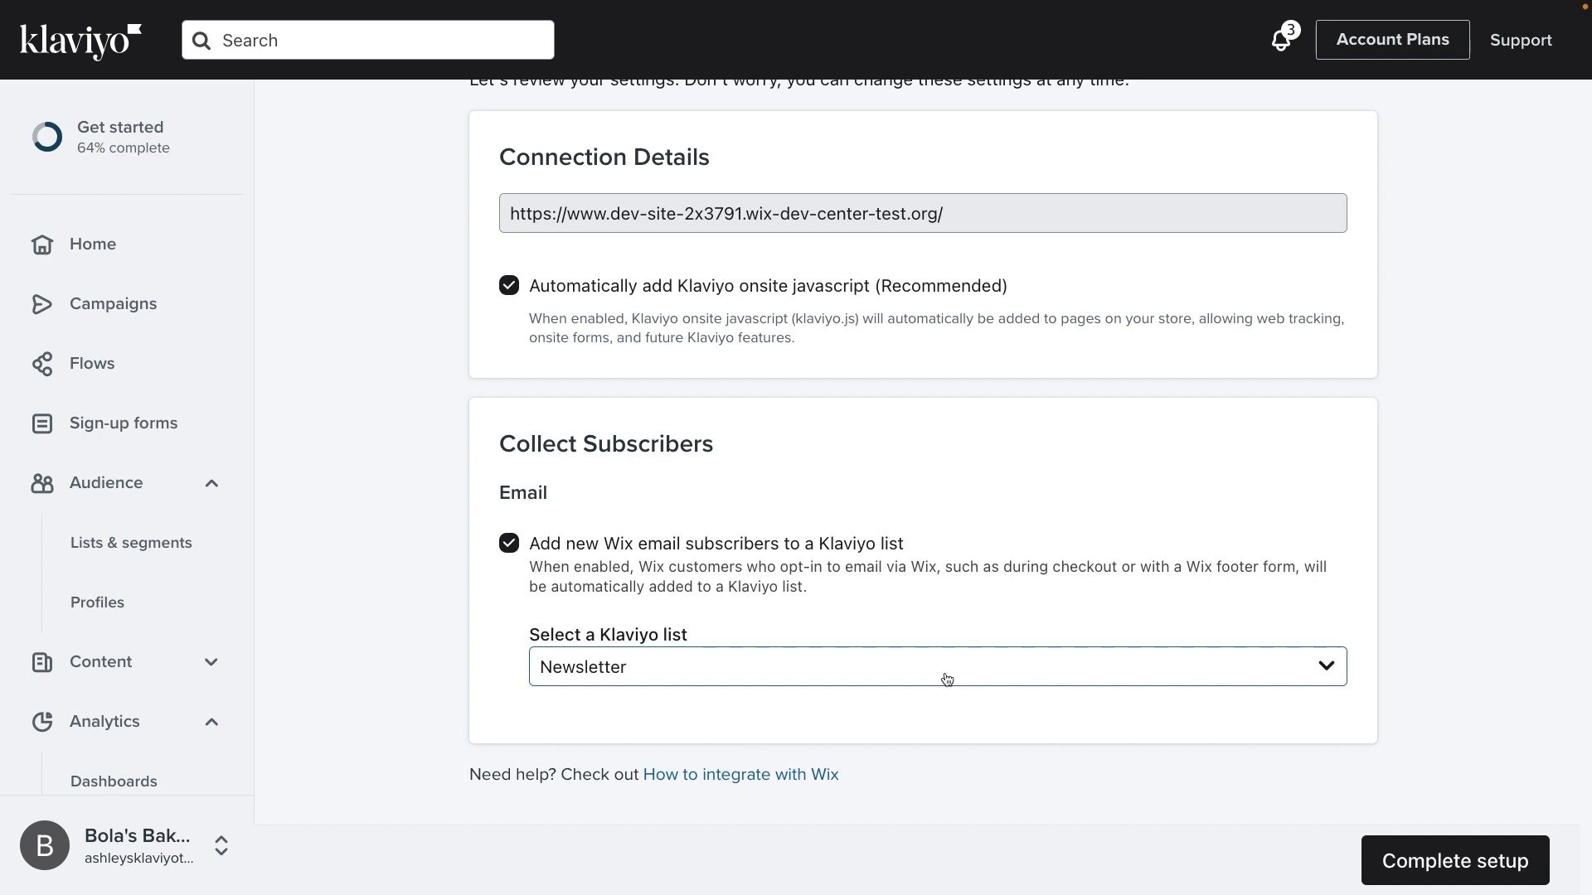
Complete the Wix integration setup and go to the Klaviyo dashboard.
scroll(up, 3)
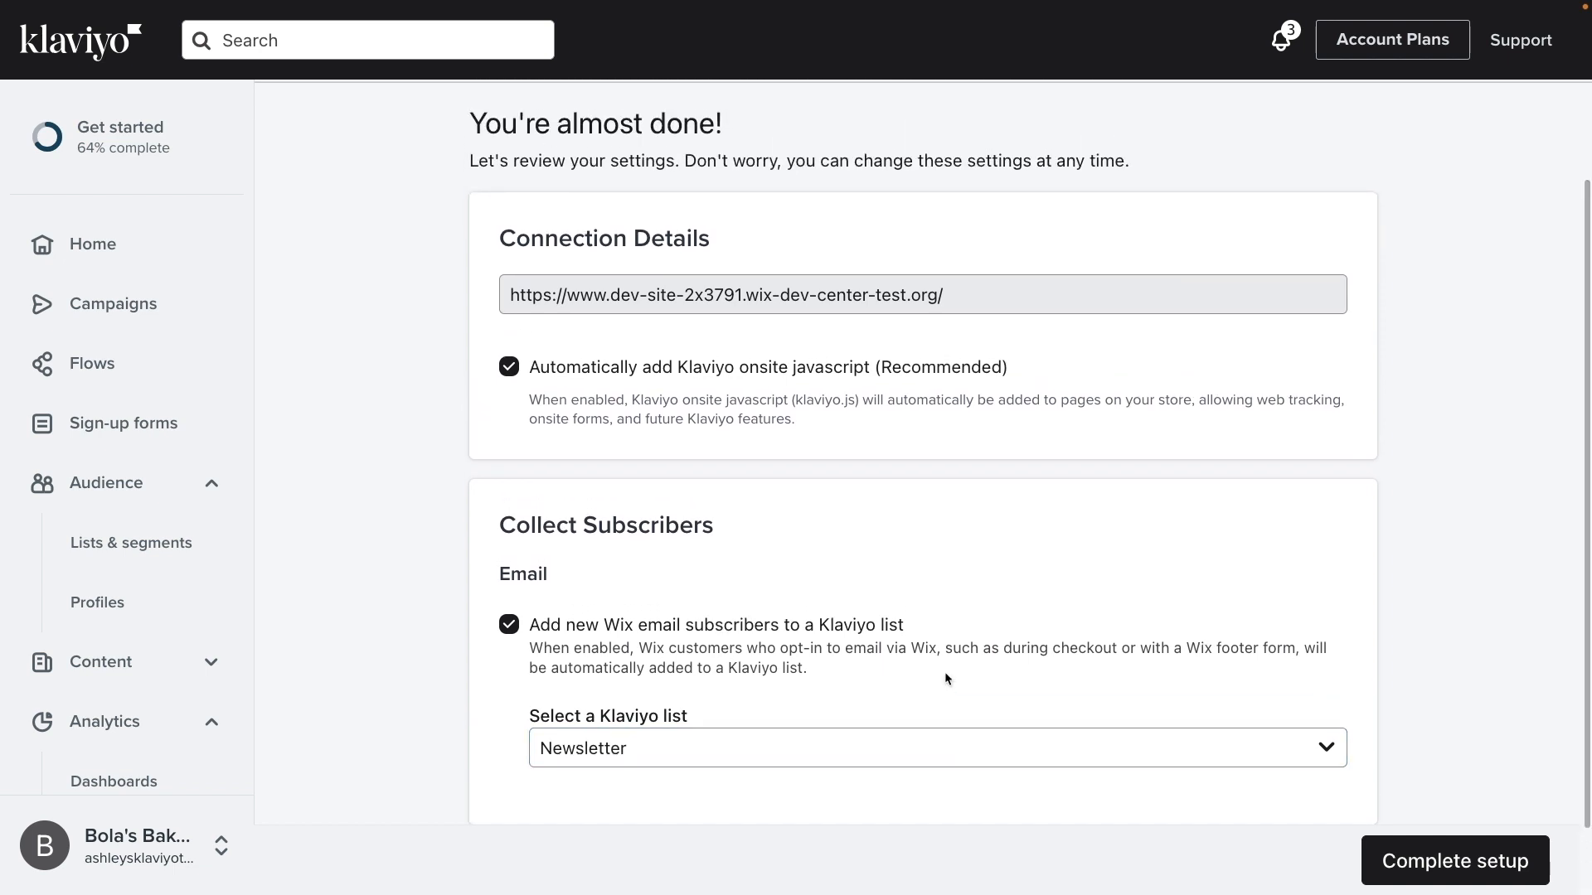
mouse_move(1233, 819)
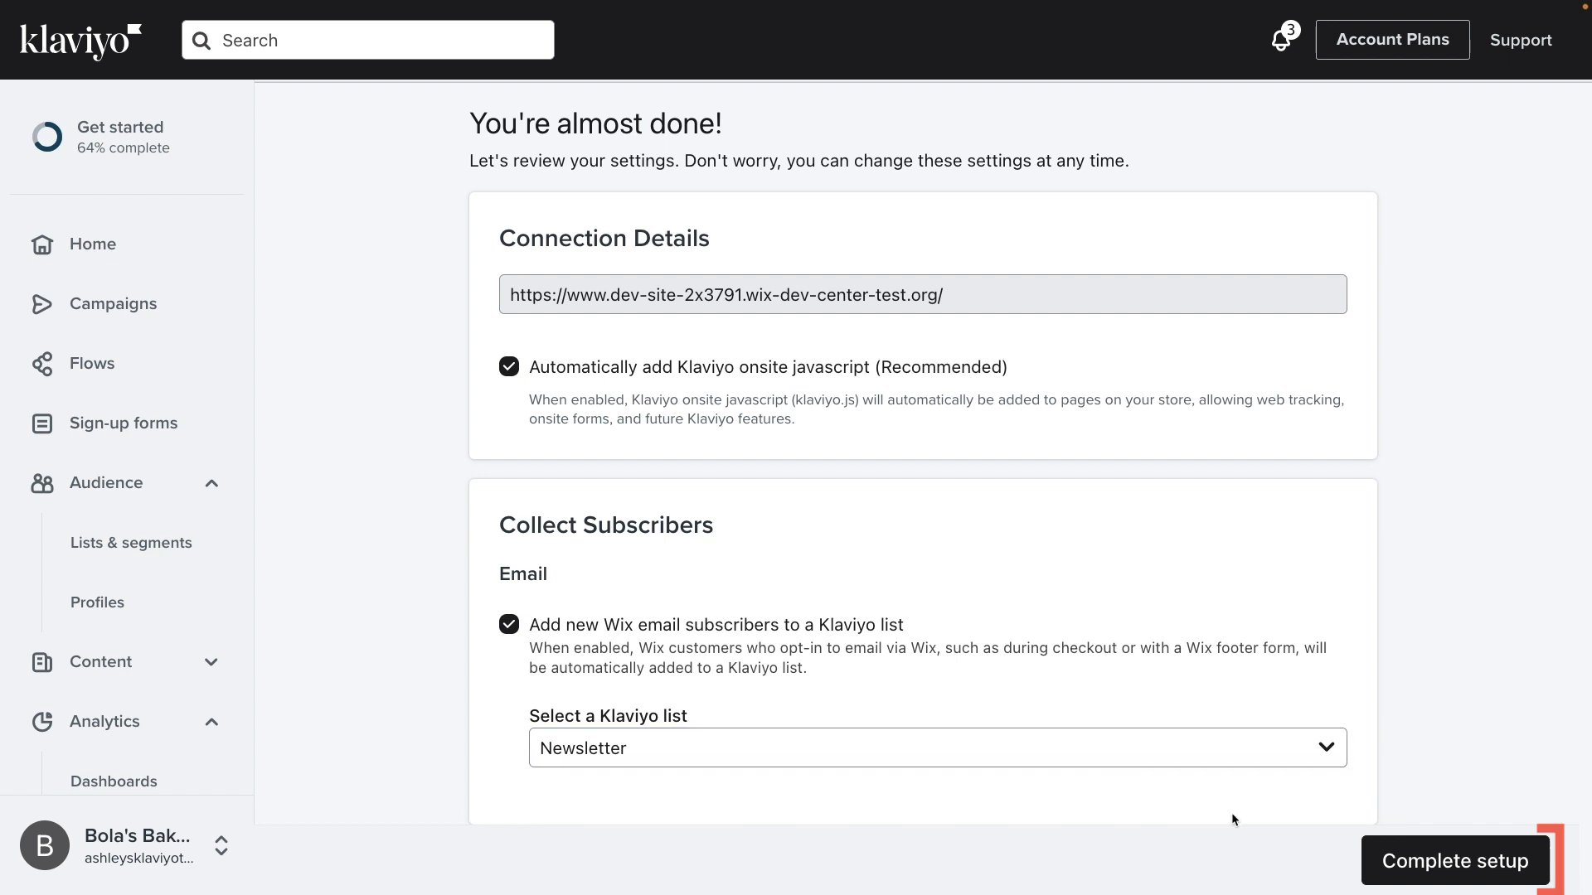
mouse_move(1479, 875)
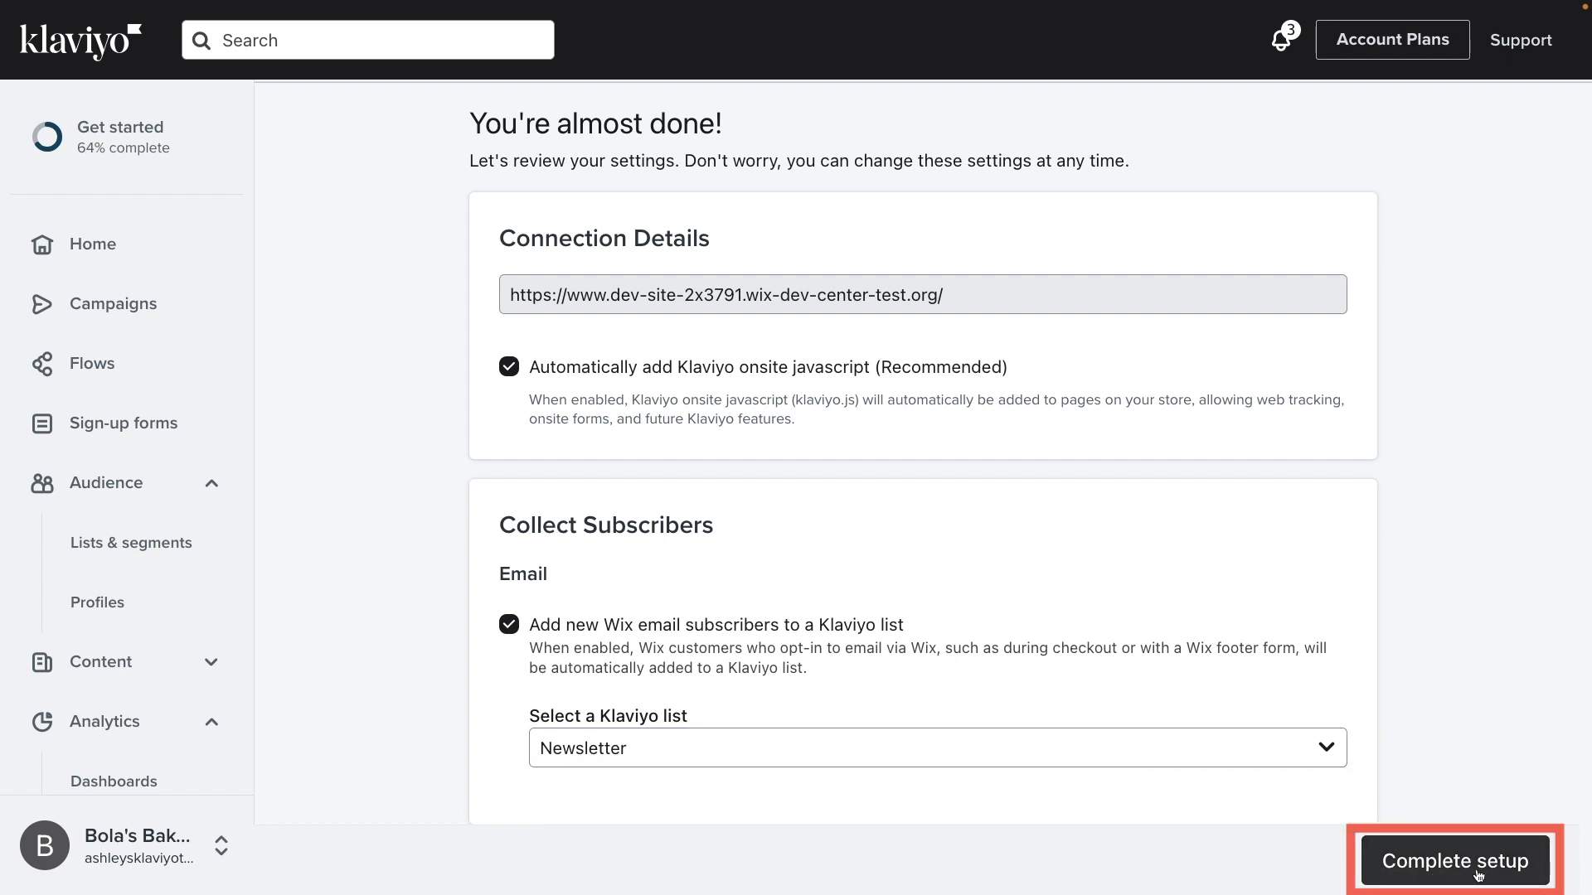
click(1454, 860)
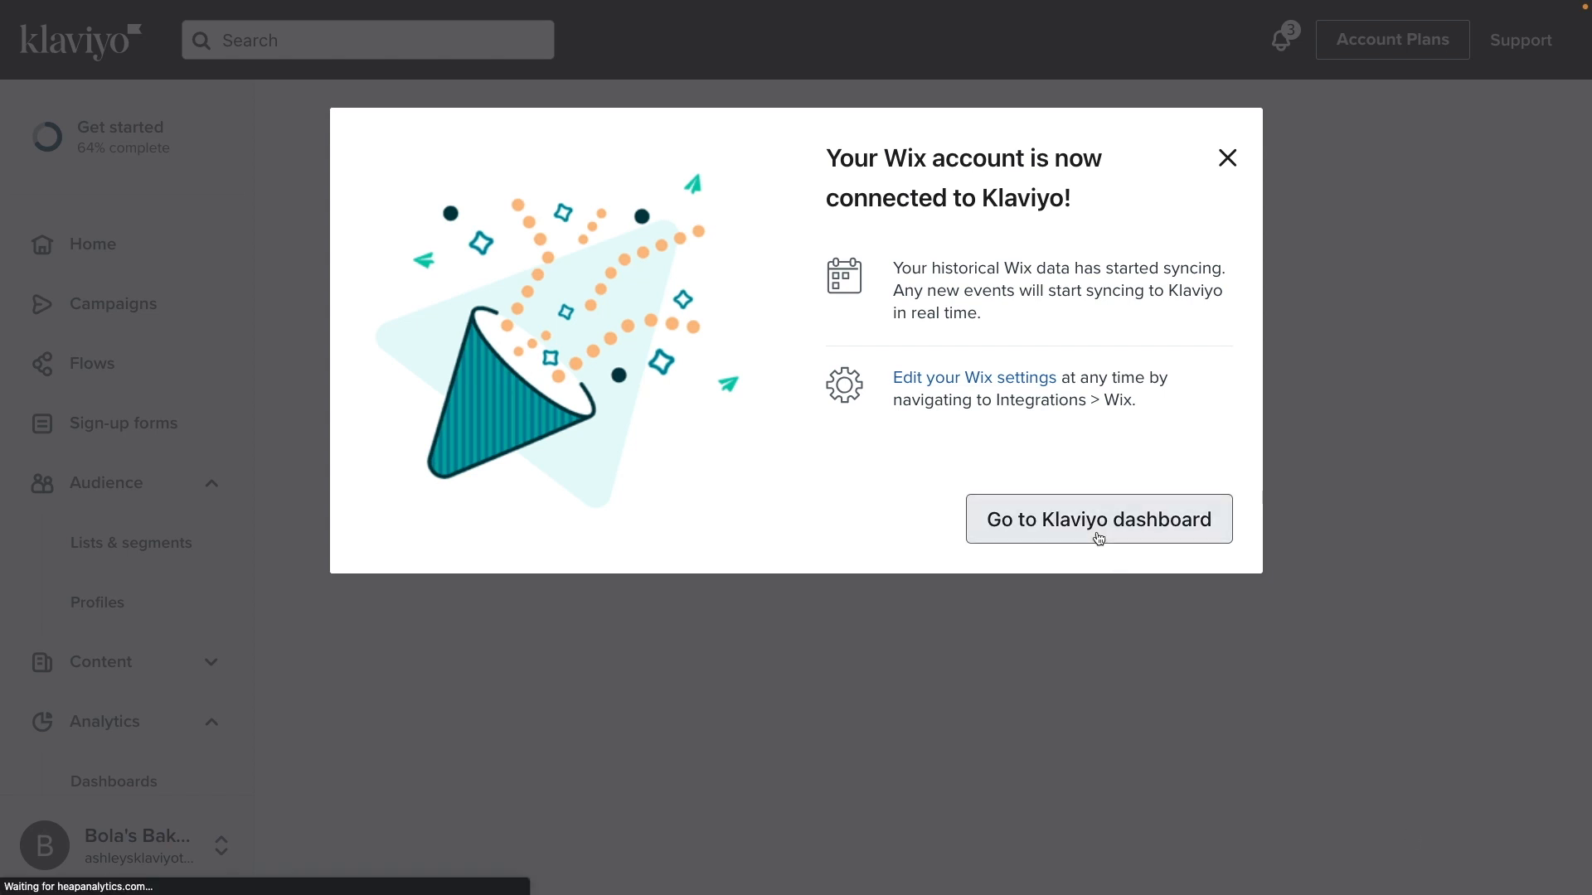
click(1098, 519)
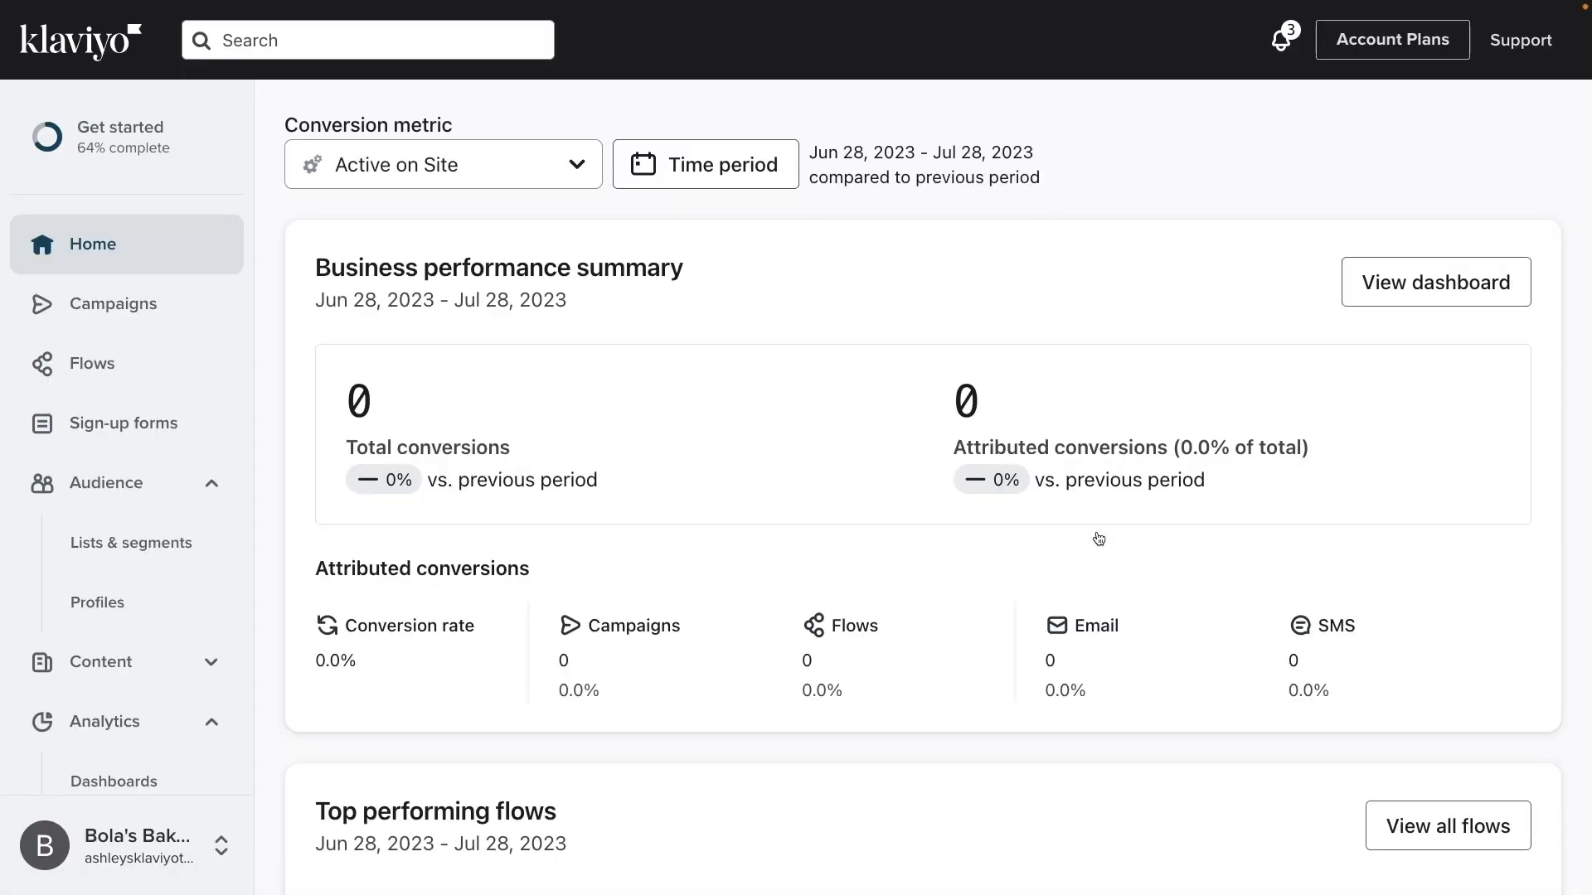